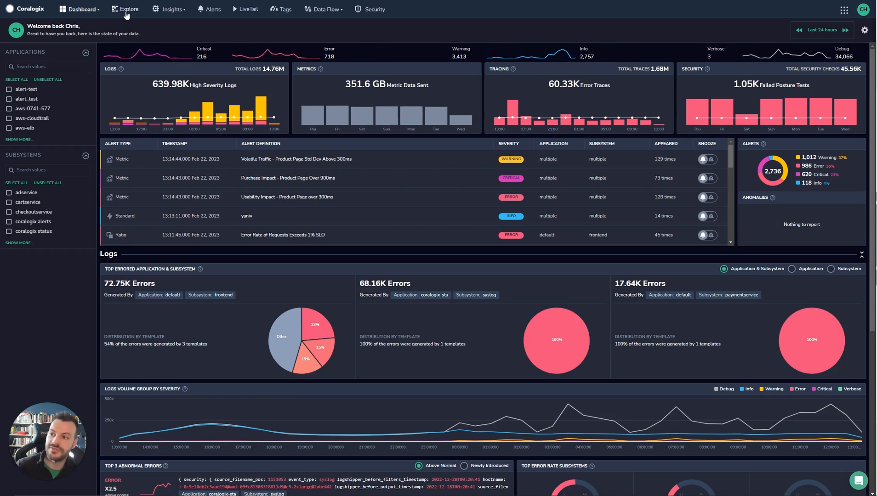
Step: Switch to the Explore log view and clear the *INTERNAL* query so all last-hour logs list
left_click(128, 9)
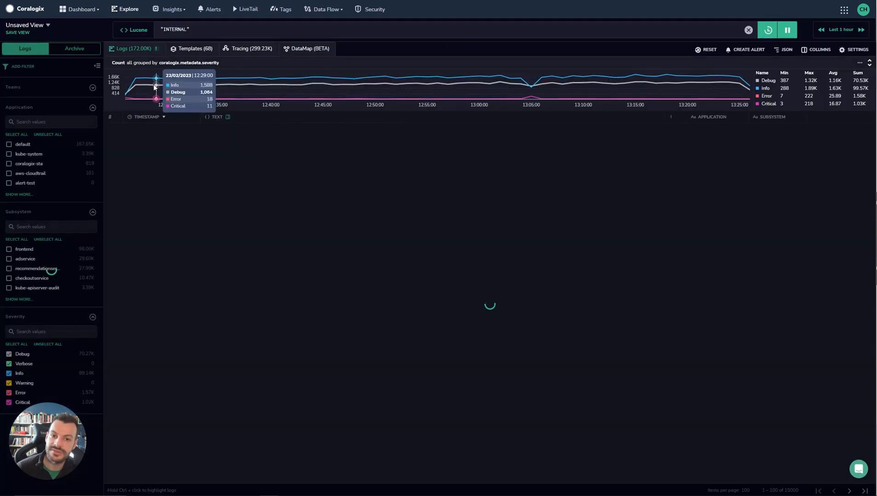
left_click(786, 29)
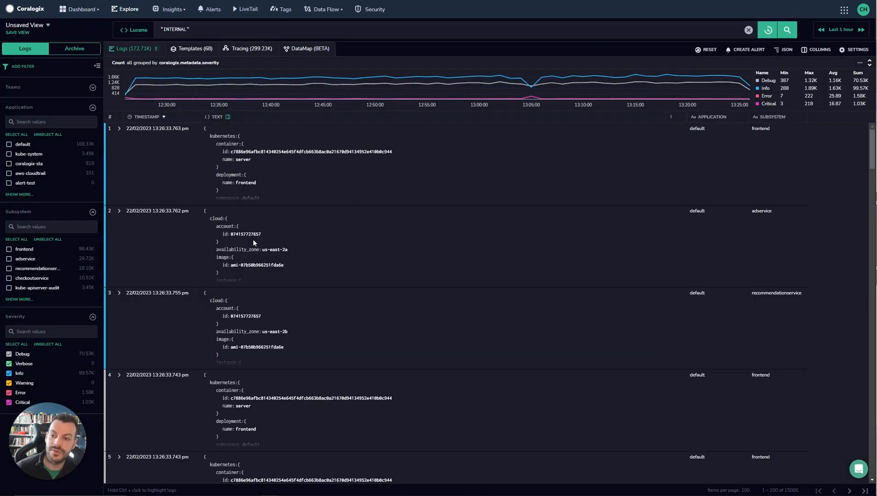
mouse_move(569, 209)
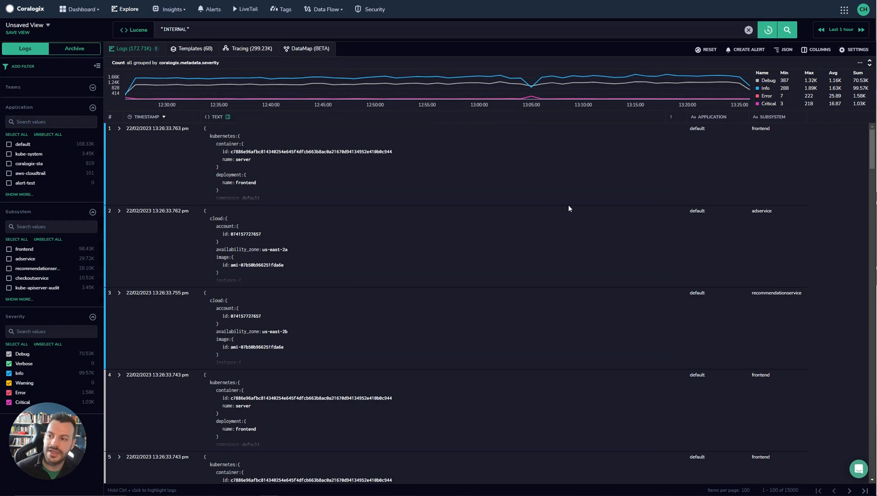
left_click(252, 29)
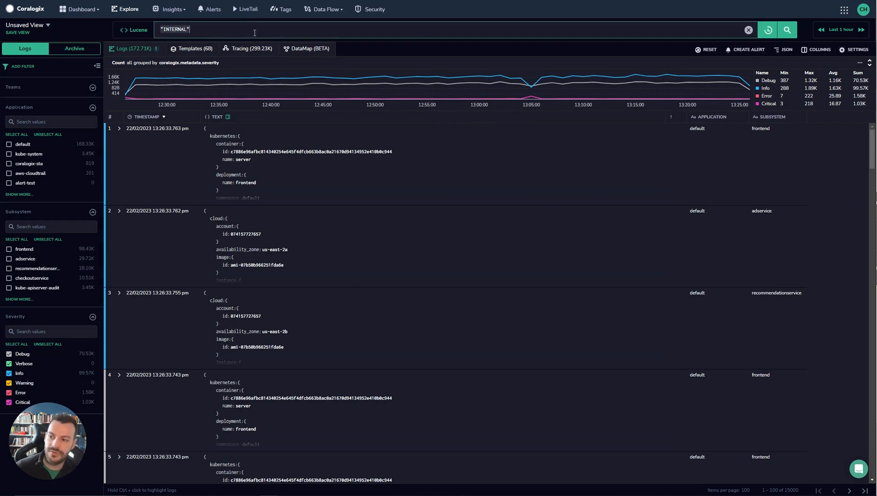
left_click(747, 30)
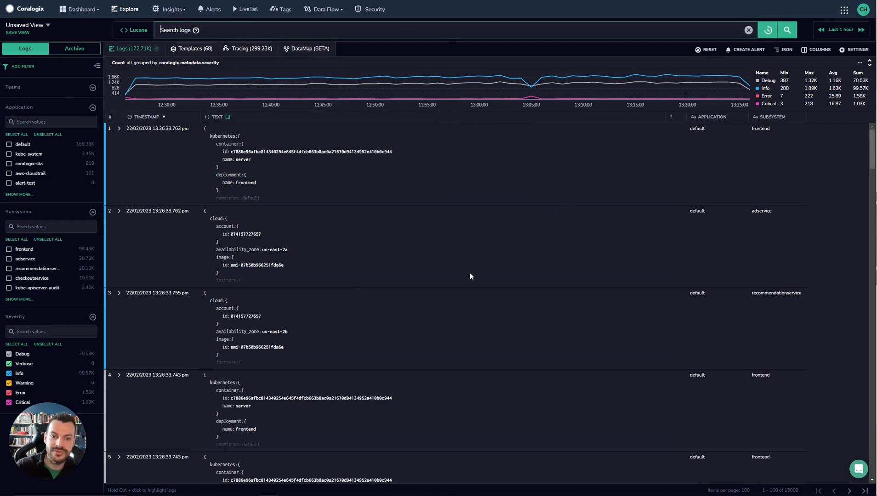
mouse_move(604, 174)
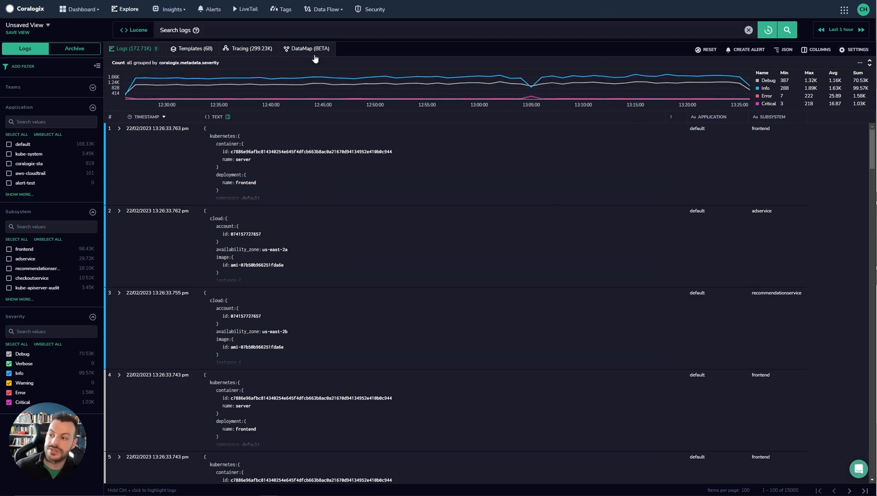
mouse_move(9, 9)
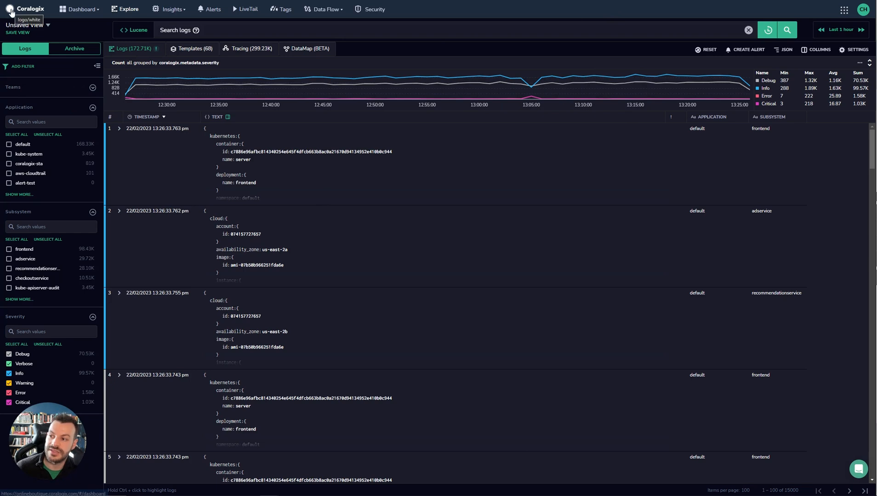
mouse_move(66, 164)
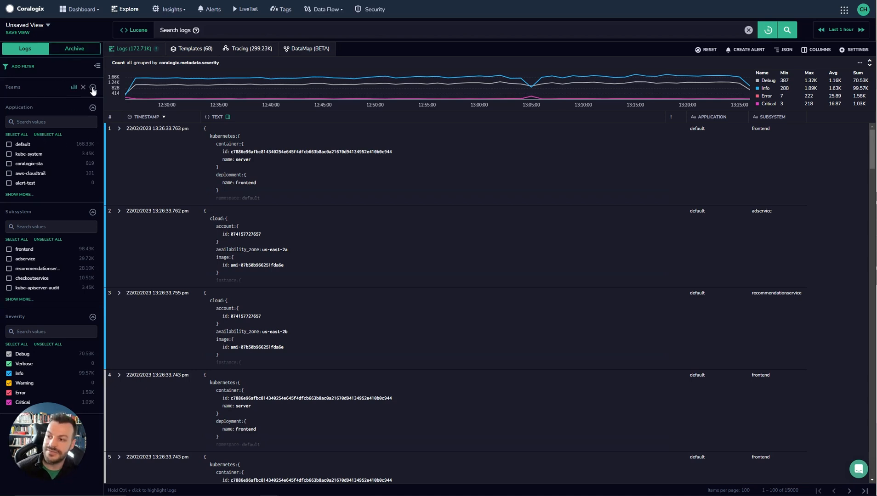
left_click(93, 88)
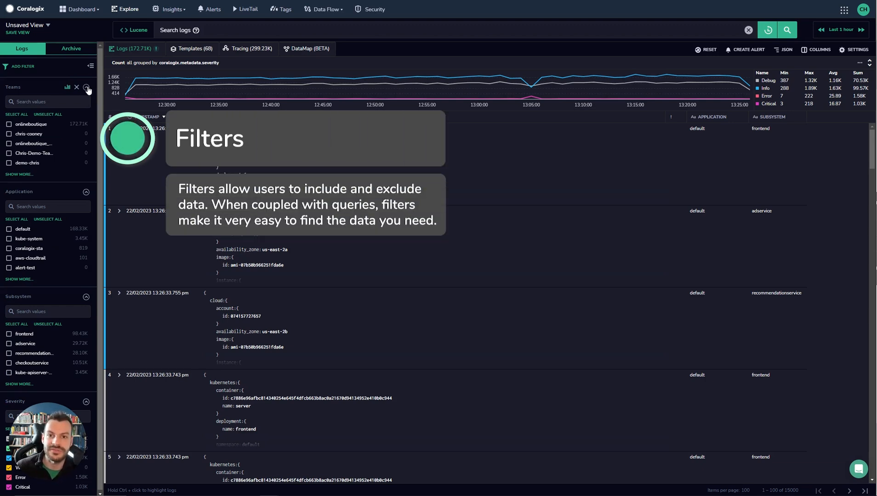
left_click(93, 86)
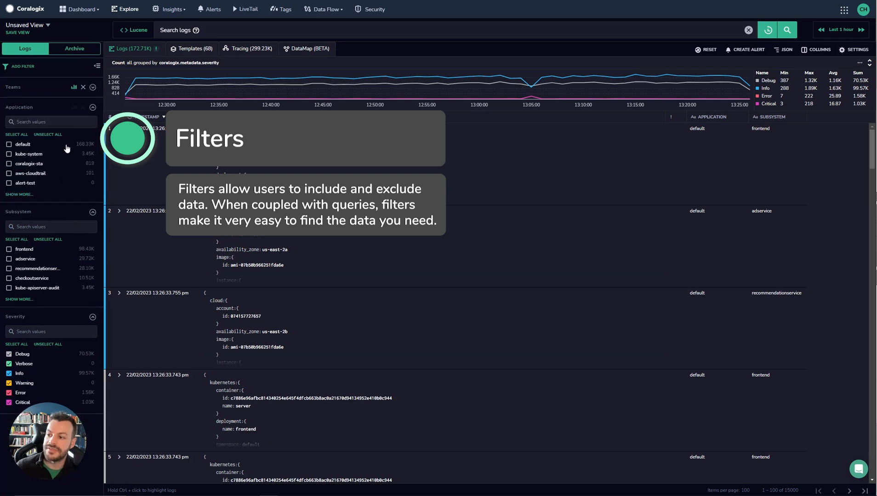
mouse_move(52, 257)
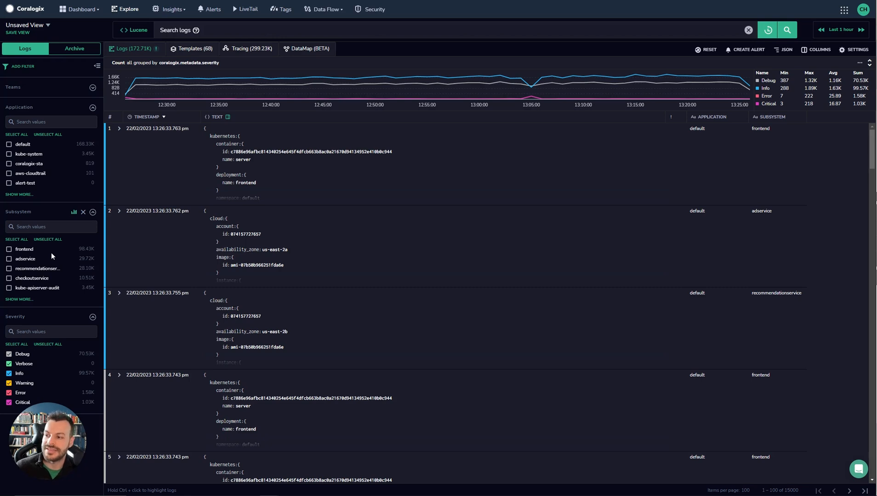
left_click(131, 281)
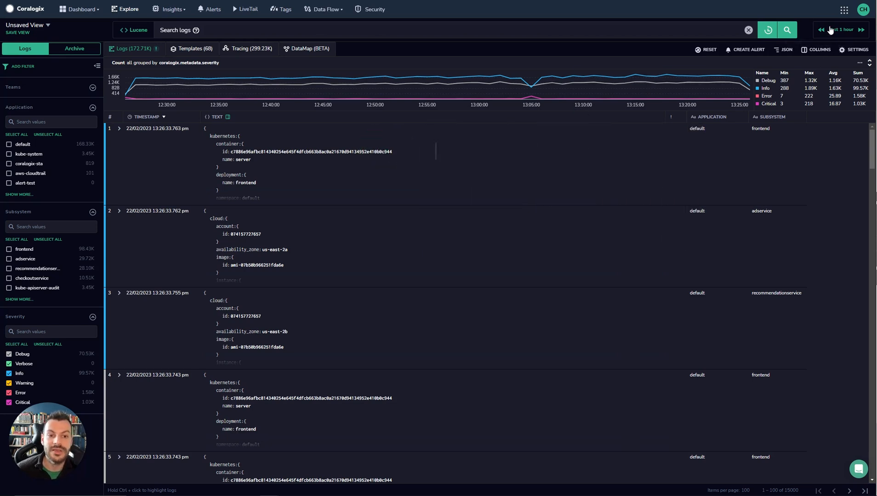
Step: Browse the time picker's Quick and Relative choices, then show the release Tags list
left_click(839, 30)
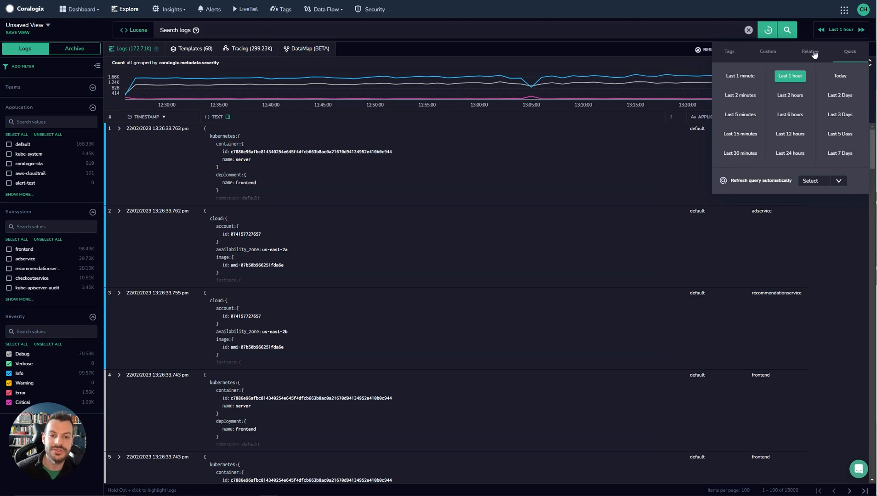
left_click(810, 51)
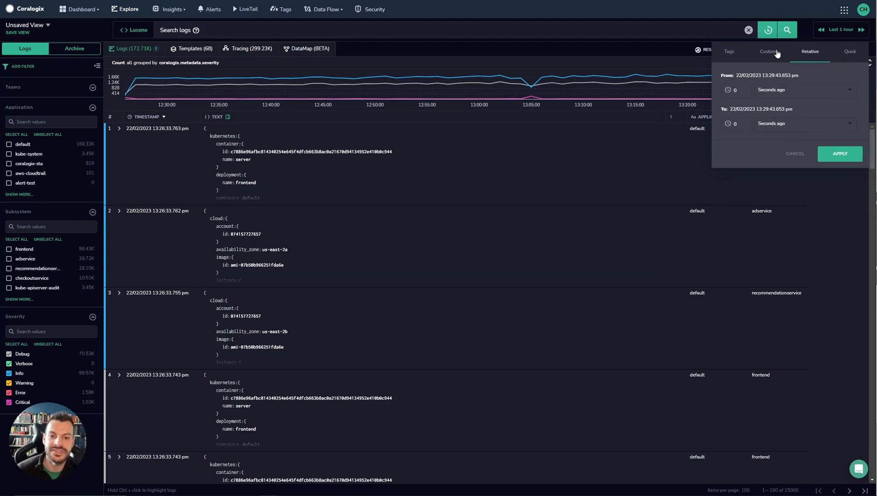
left_click(729, 50)
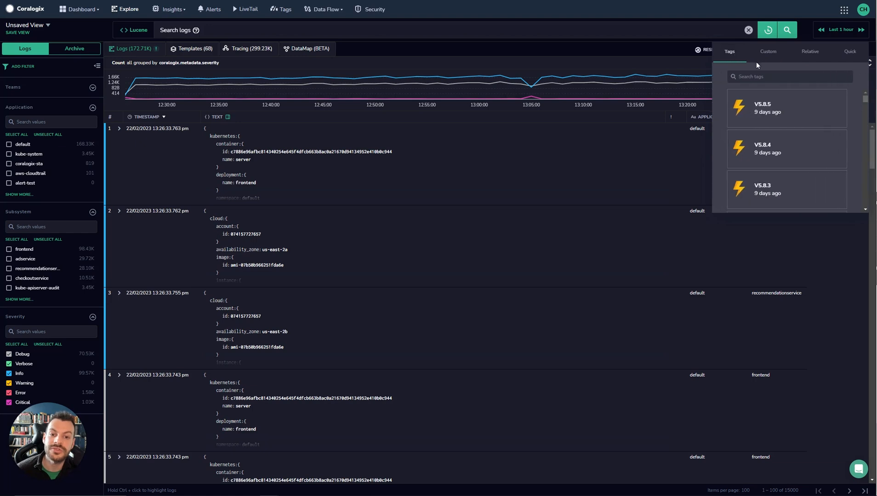
mouse_move(792, 113)
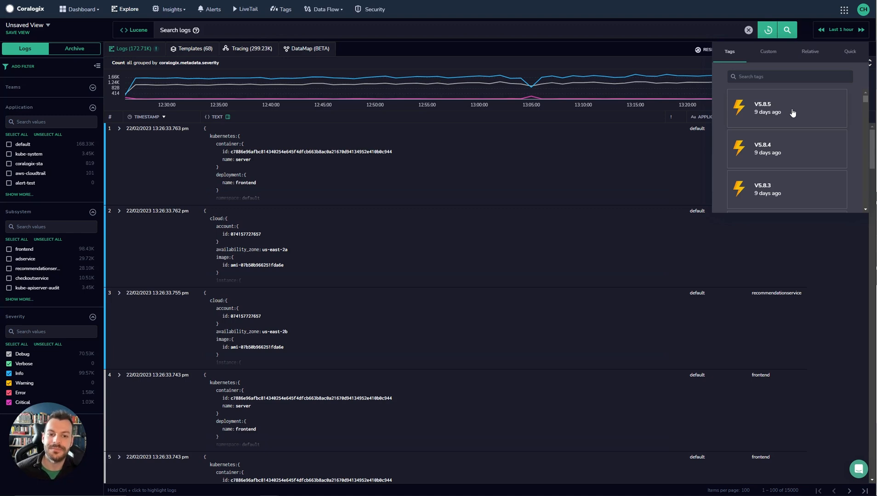
mouse_move(765, 89)
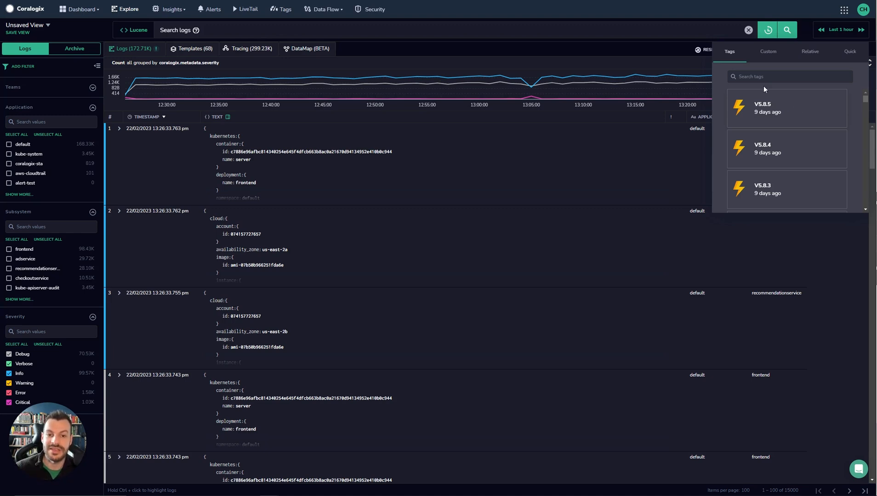
mouse_move(782, 109)
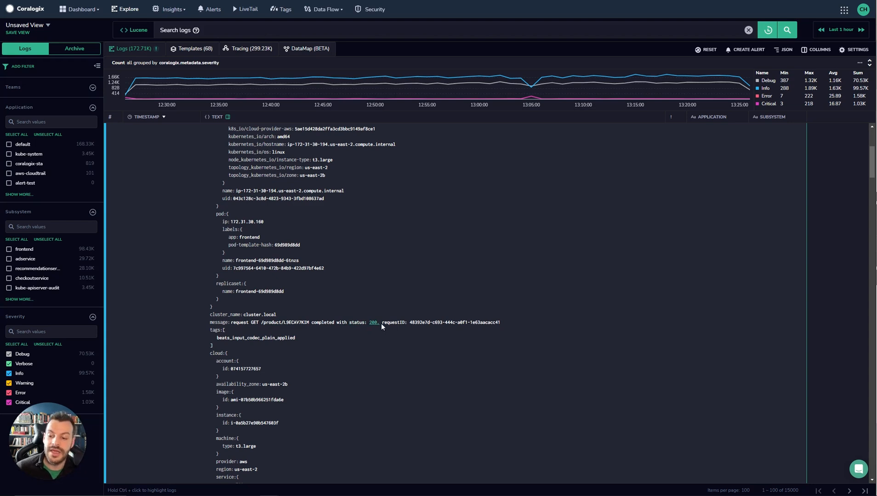
Step: Begin a new Lucene query on the message field in the search bar
left_click(228, 29)
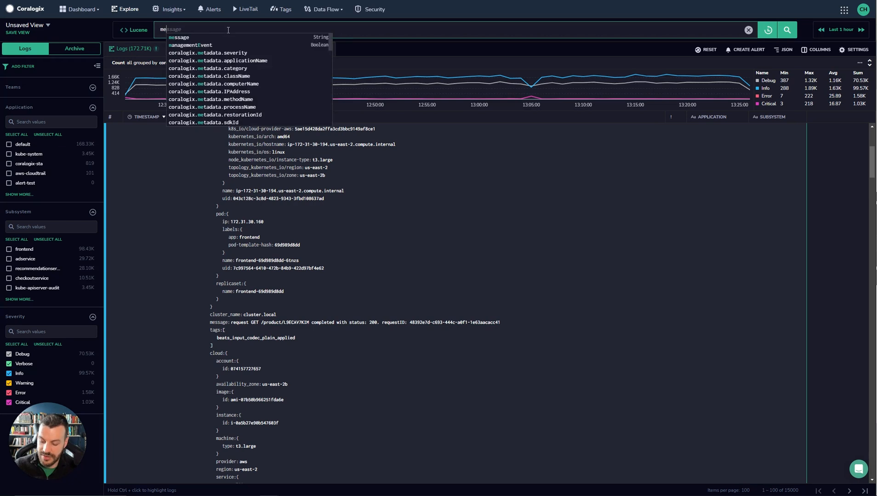
Step: Run the regex search message: /[A-Z]+/, which returns no results
type("message: [A-")
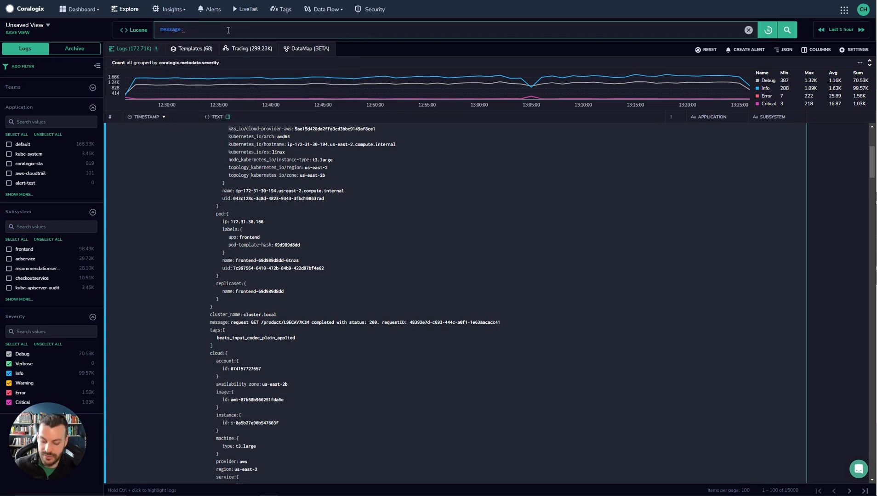
type("/[A-Z]*/")
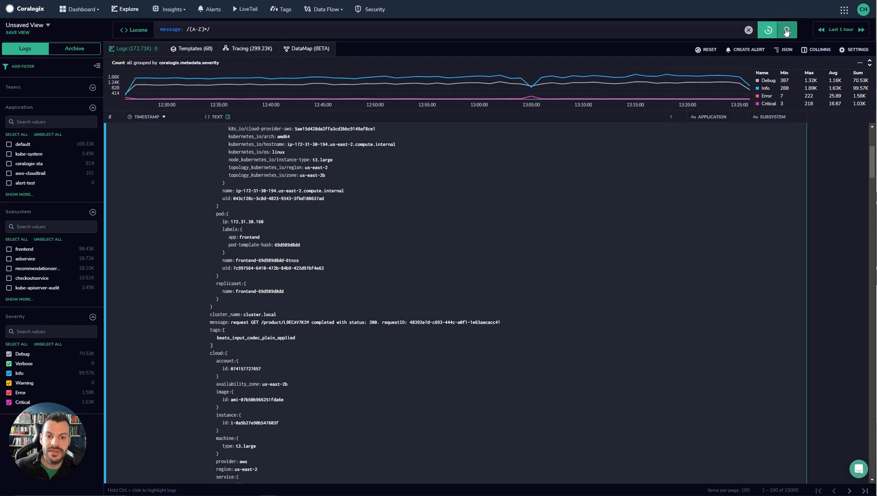
left_click(786, 29)
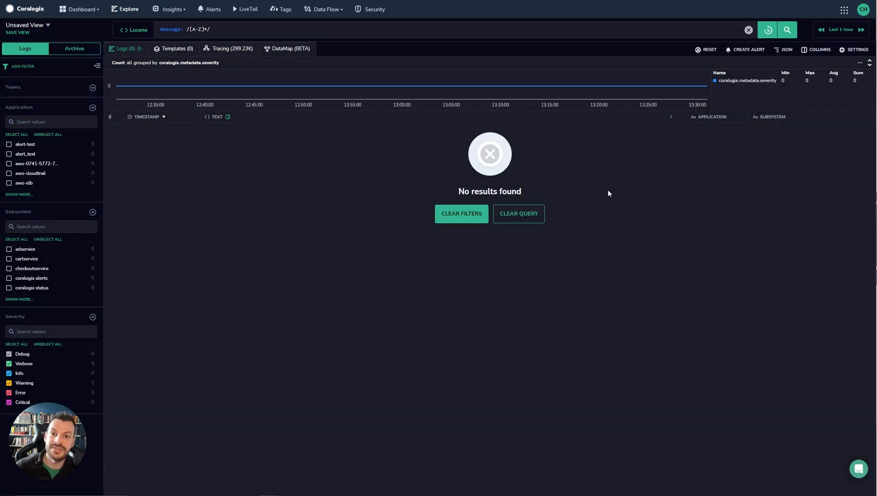
mouse_move(639, 209)
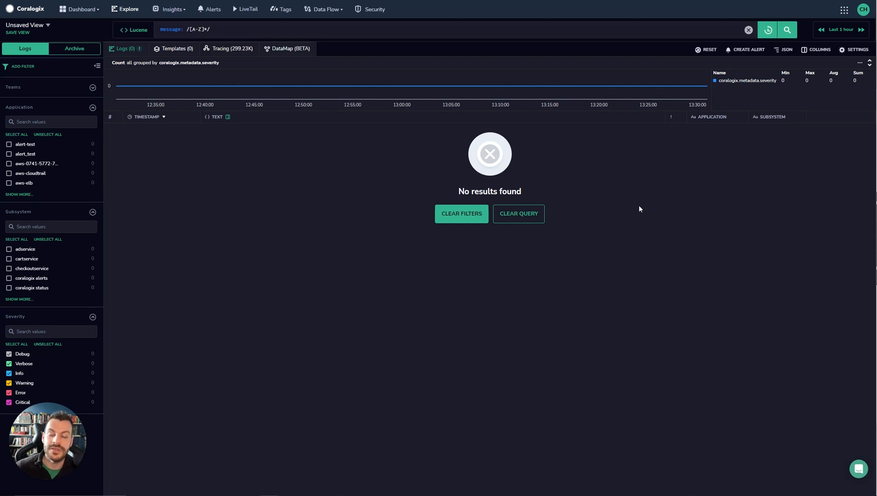
mouse_move(634, 182)
type(".keyword")
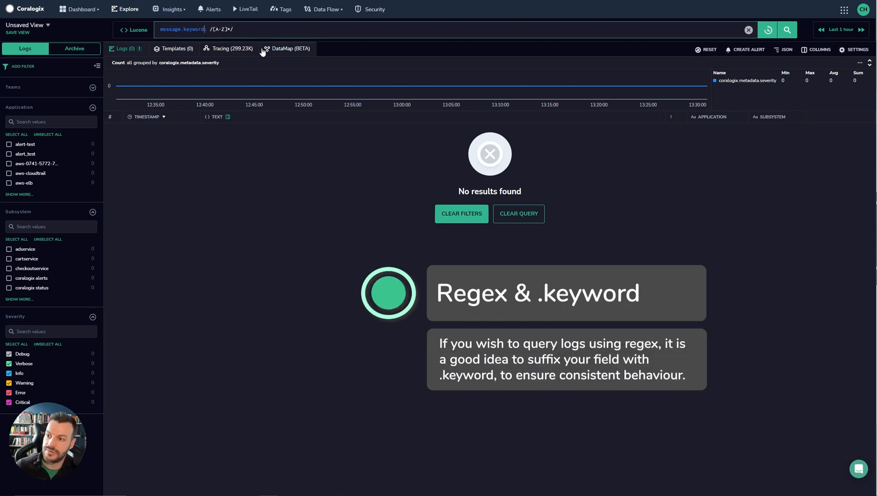
left_click(786, 30)
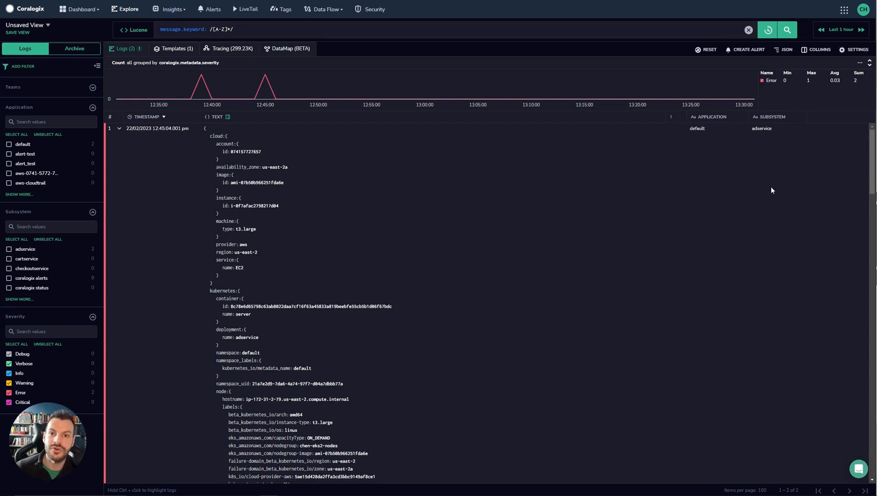
scroll("down", 3)
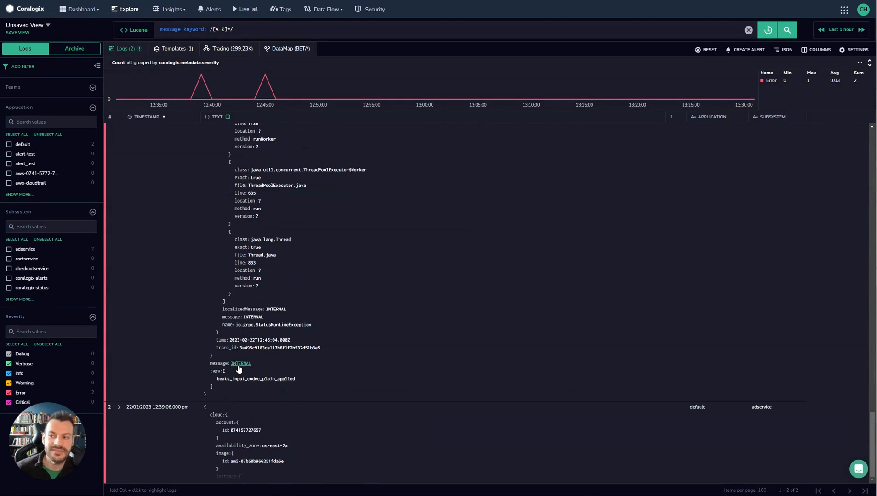
mouse_move(304, 318)
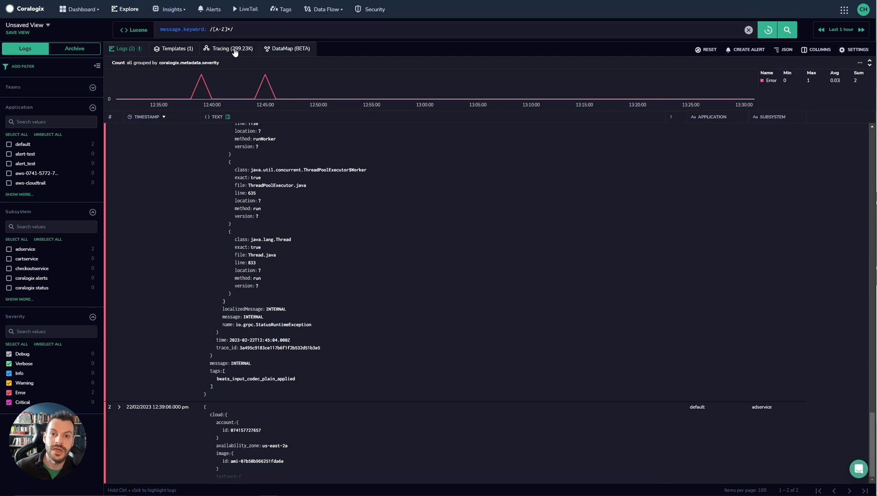
mouse_move(296, 98)
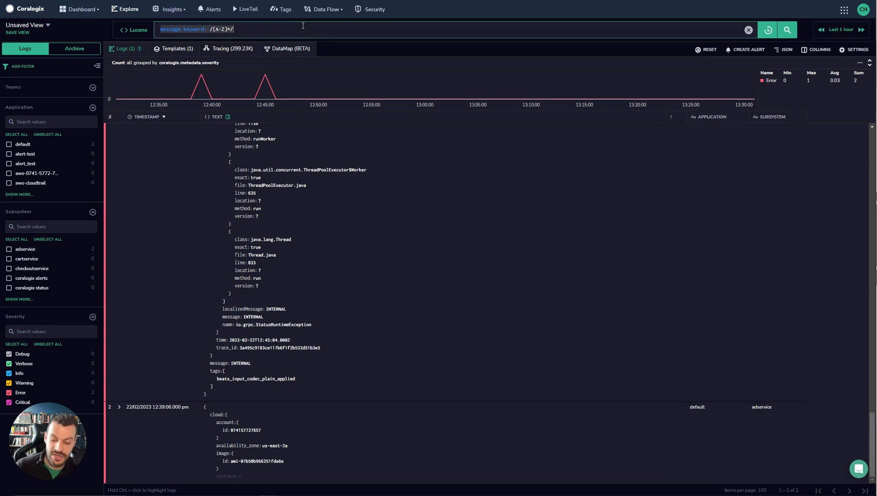
Step: Search for "500", listing about 2.40K Error, Critical and Info logs
type("\"500\"")
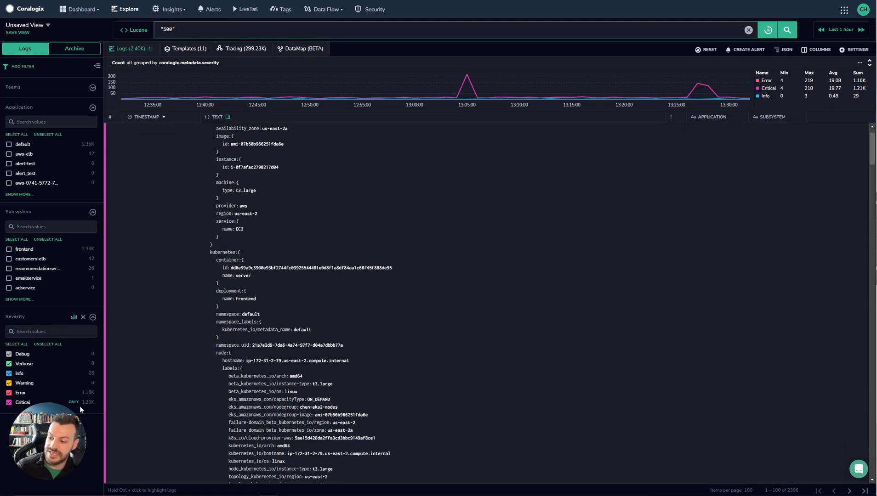
scroll("down", 3)
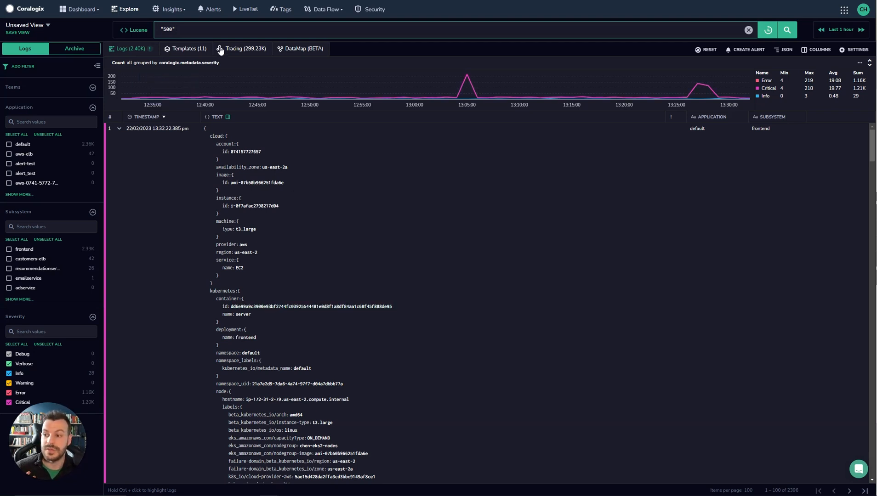
Step: Draft kubernetes.container.name: to see suggested values kube-proxy, main, server, then clear it
left_click(748, 29)
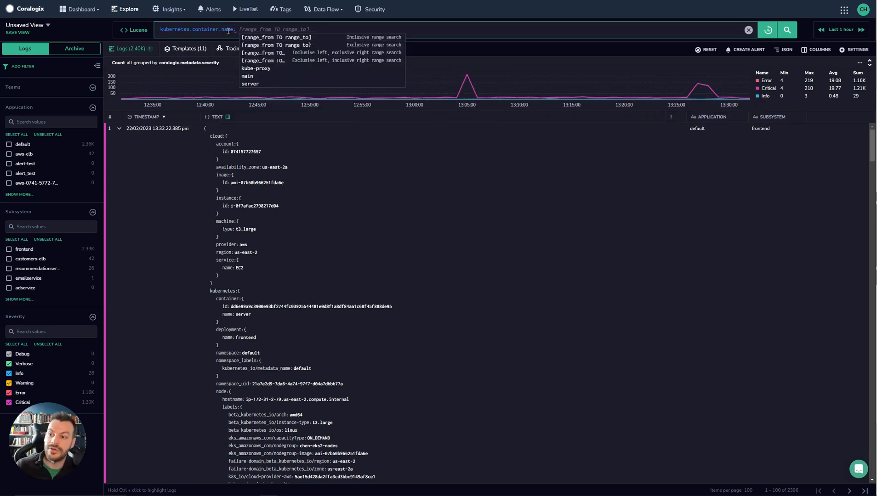
left_click(250, 84)
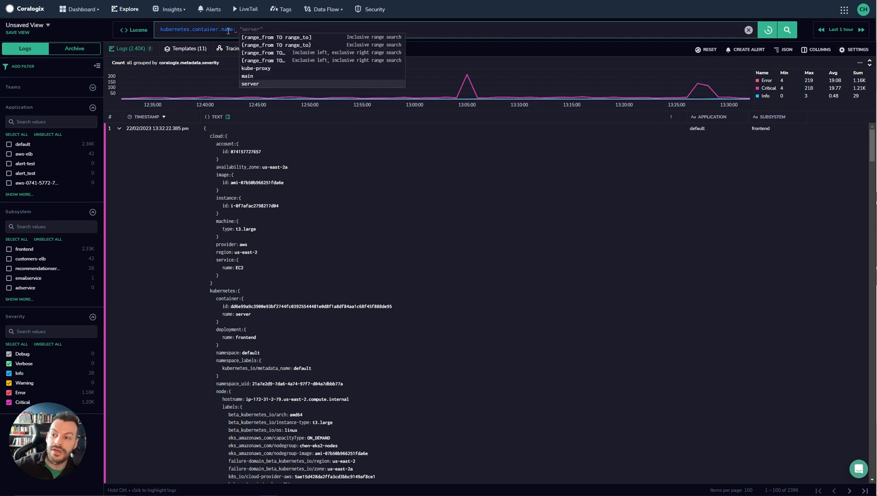
left_click(247, 75)
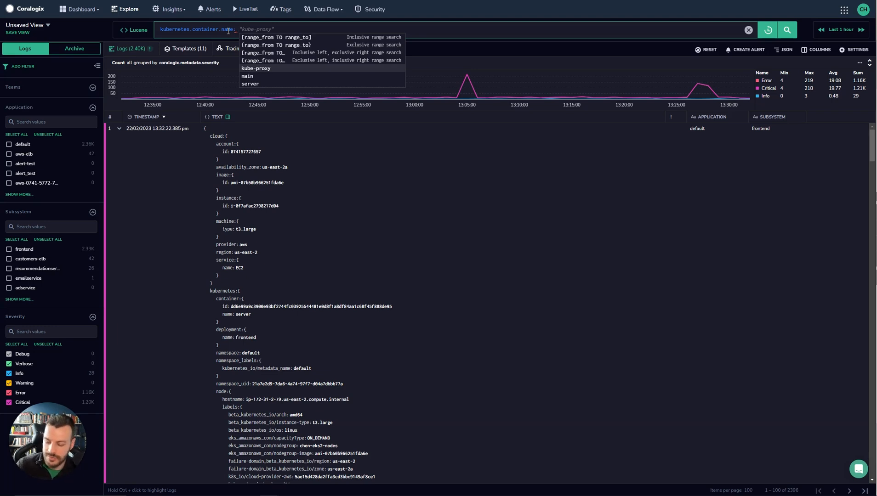
left_click(748, 29)
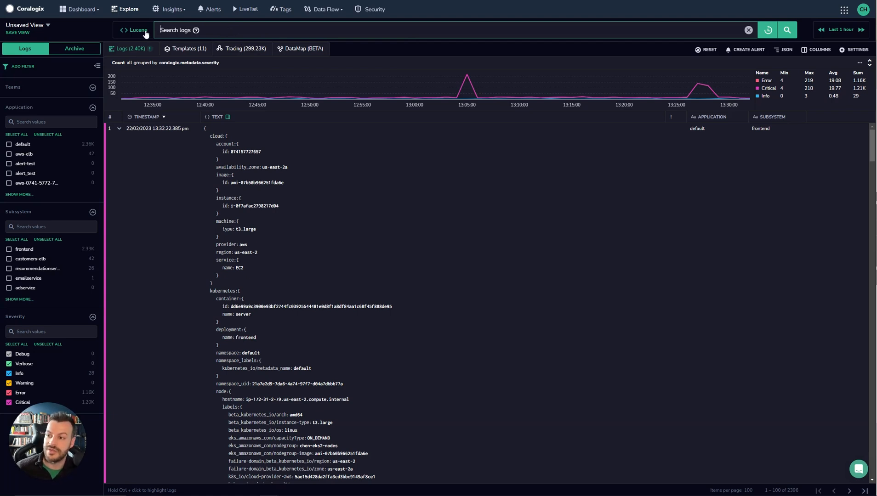
Step: Run the DataPrime query source logs | filter $d.message == 'INTERNAL', returning two adservice errors
left_click(123, 29)
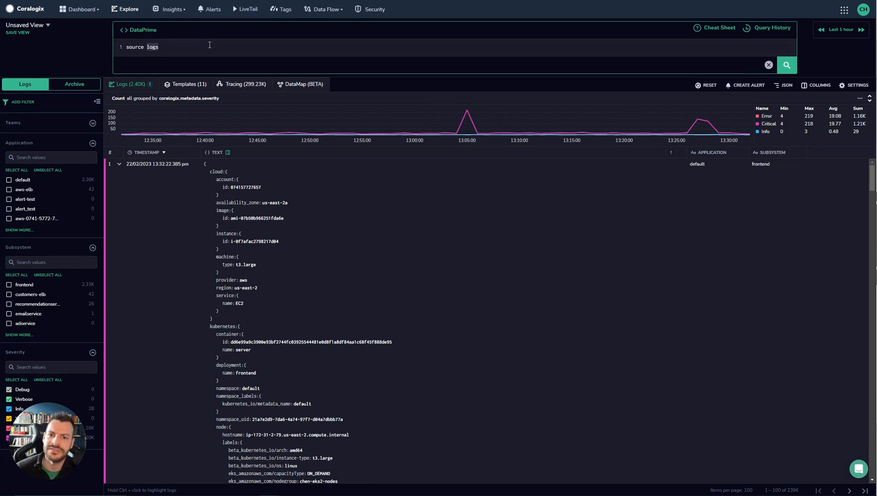
type("|")
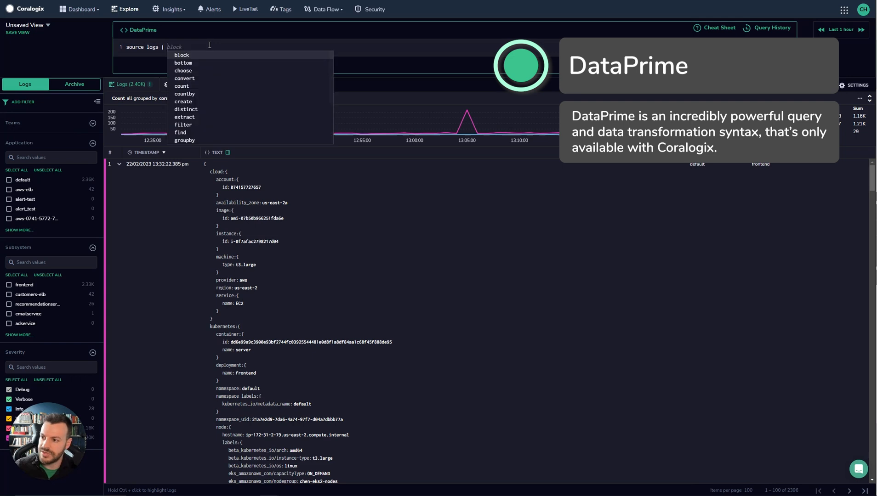
type("filter")
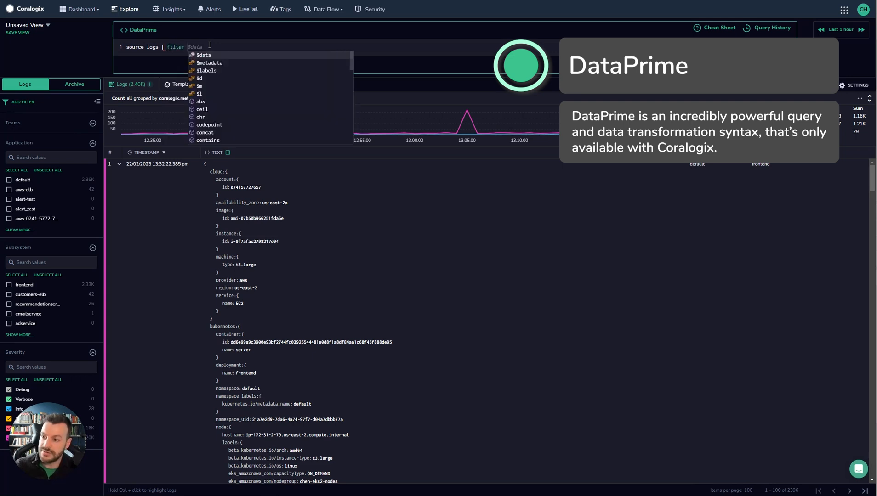
type("$d.message")
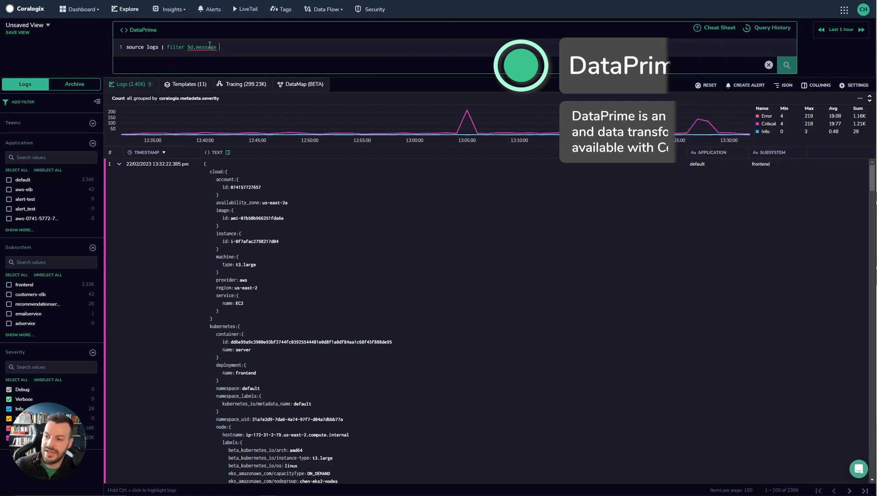
type("= ''")
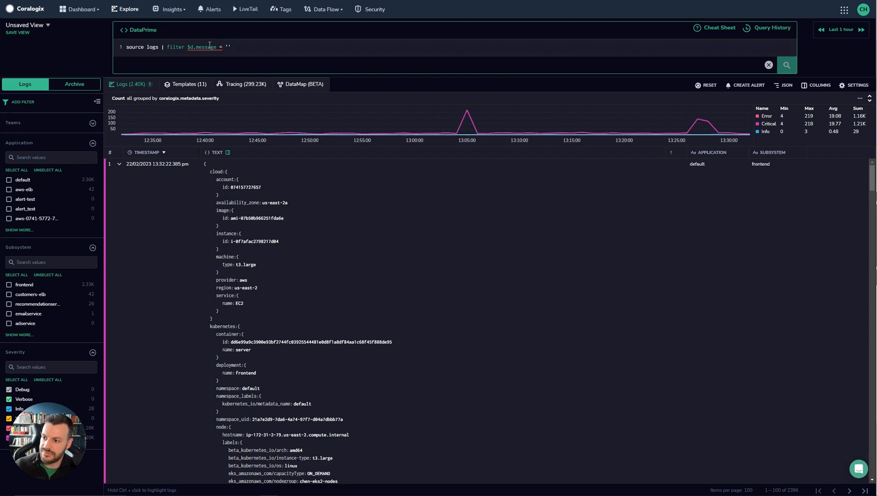
type("INTERNAL")
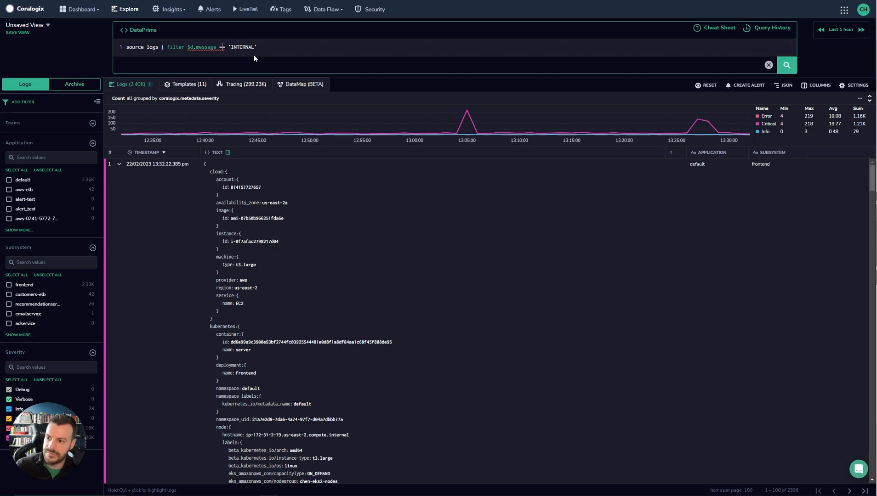
left_click(786, 66)
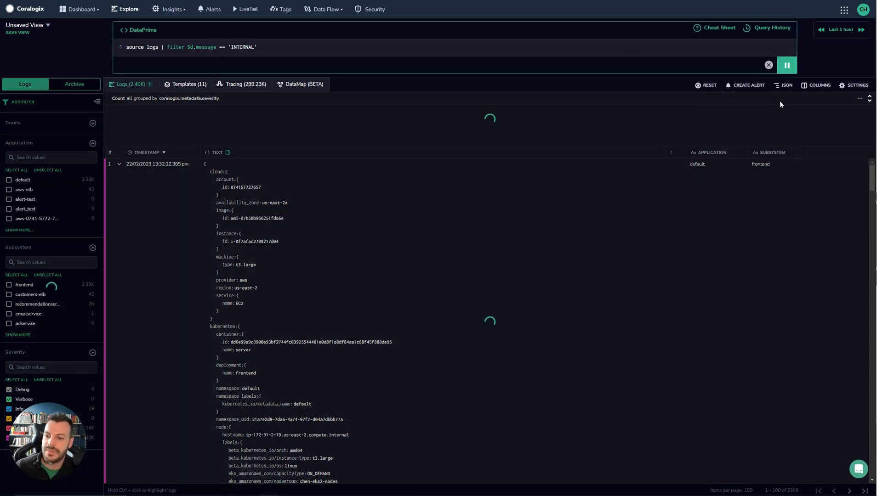
left_click(784, 66)
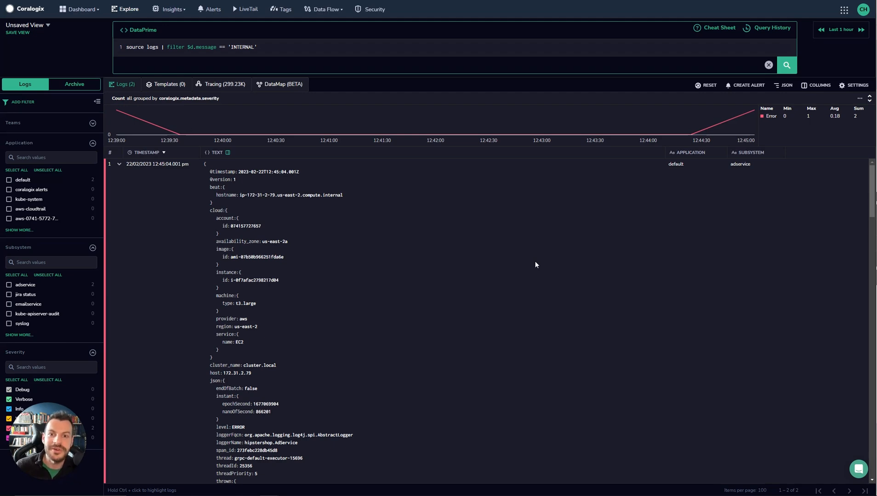
scroll("down", 3)
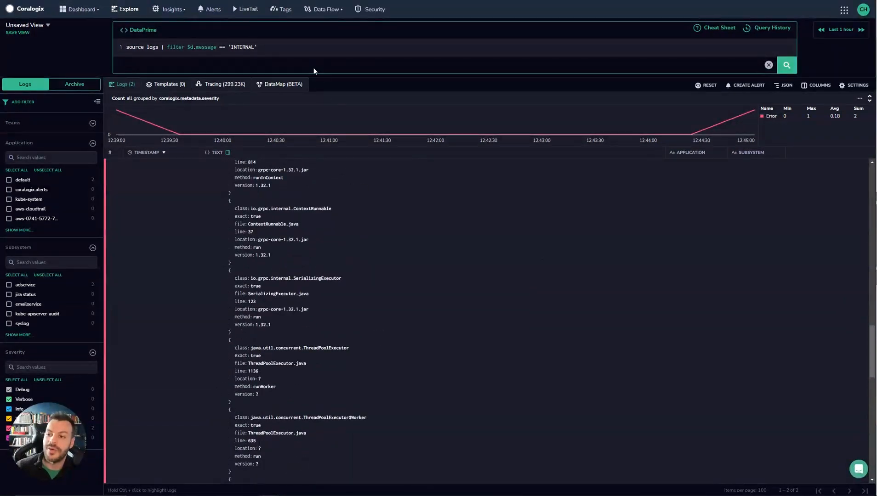
left_click(201, 47)
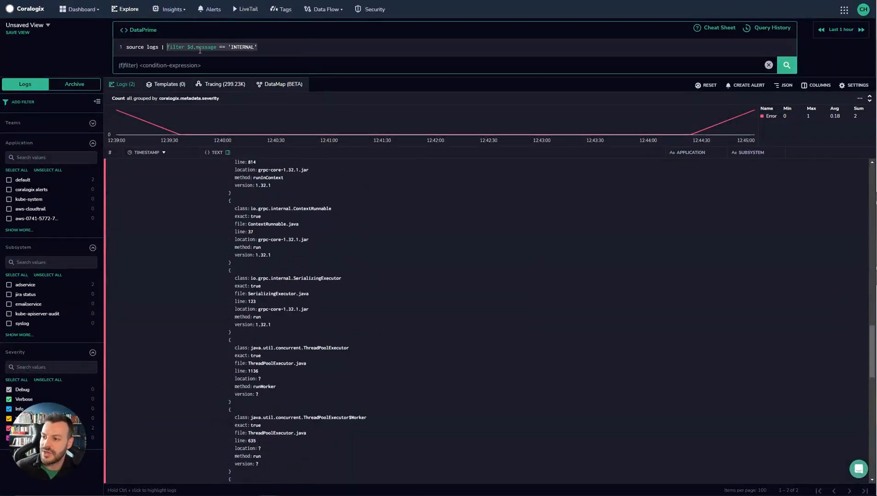
type("top 10 $data")
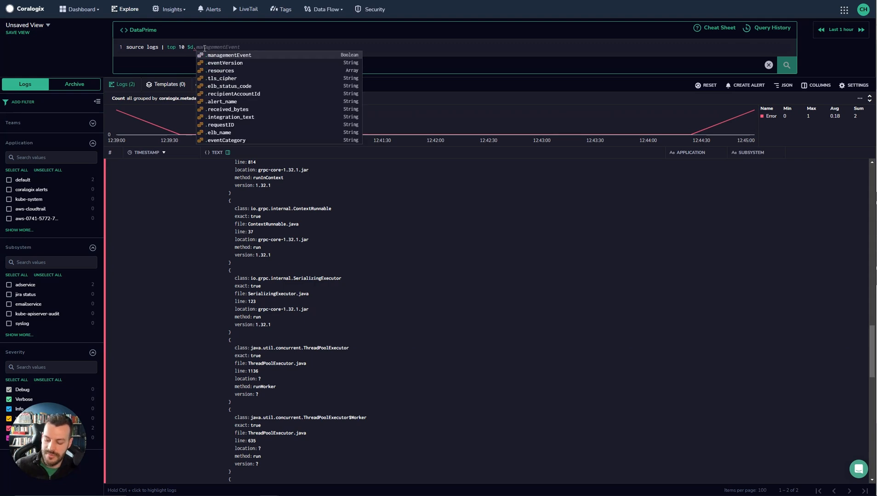
type("va")
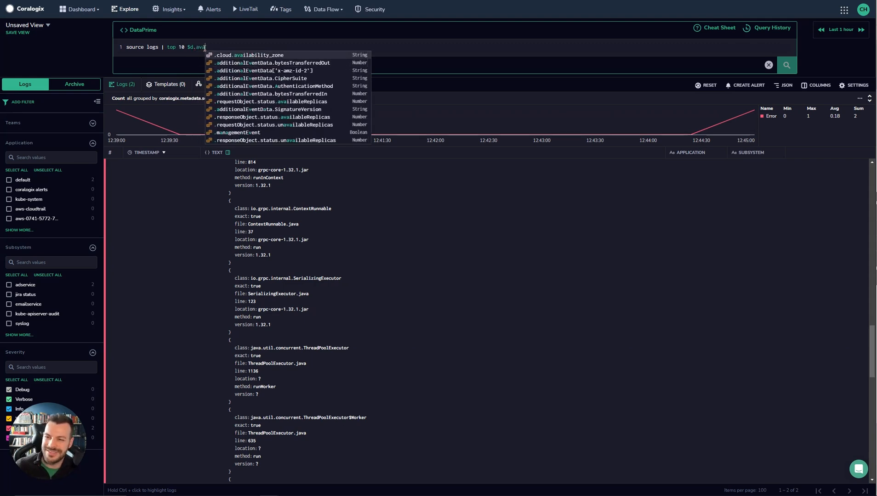
left_click(249, 55)
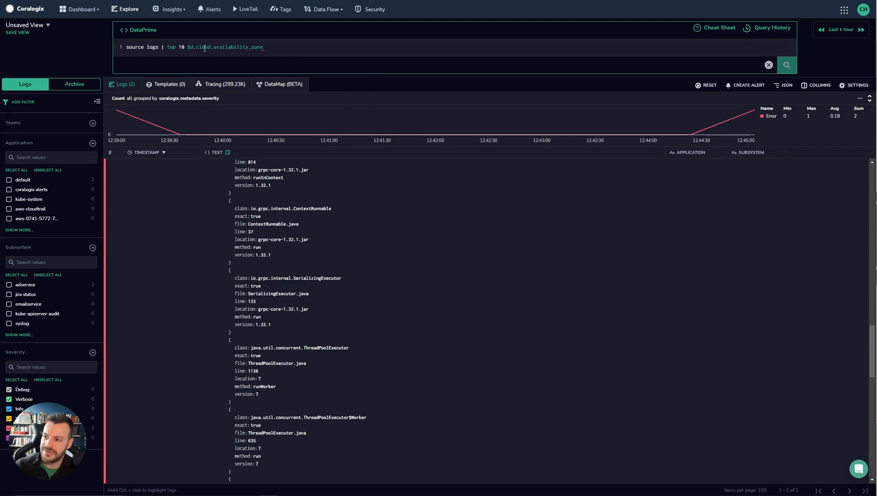
type("by count()")
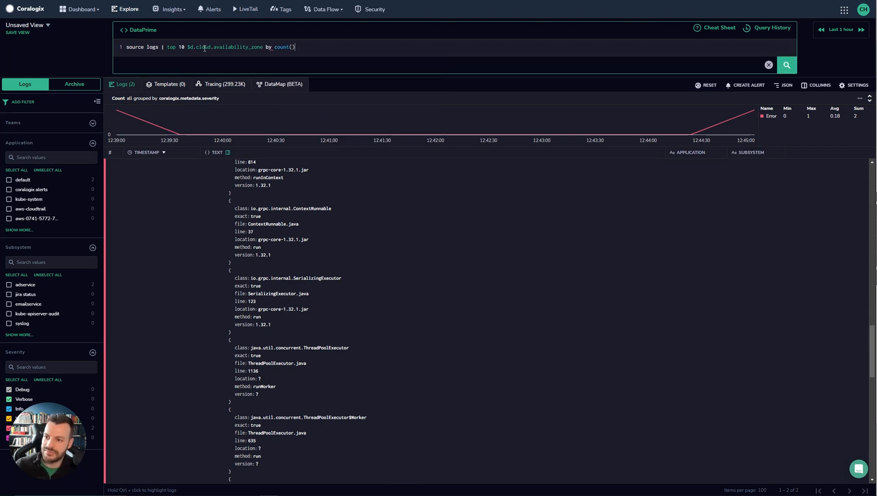
left_click(786, 65)
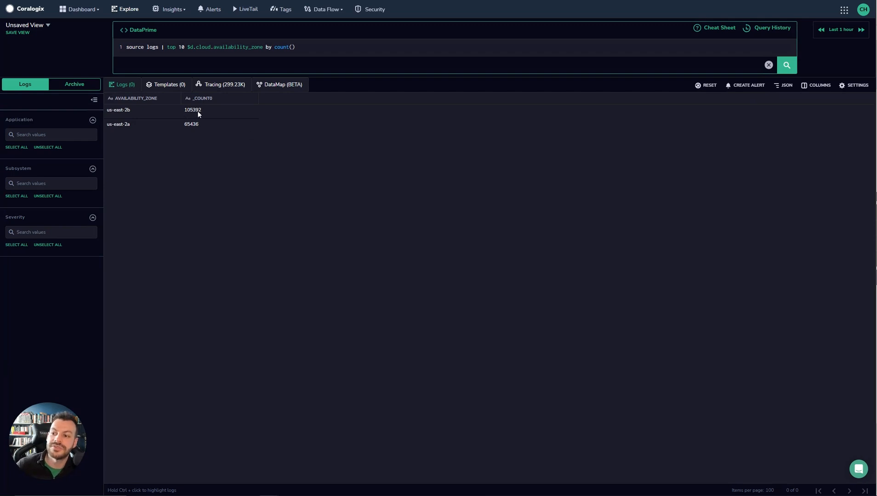
mouse_move(207, 109)
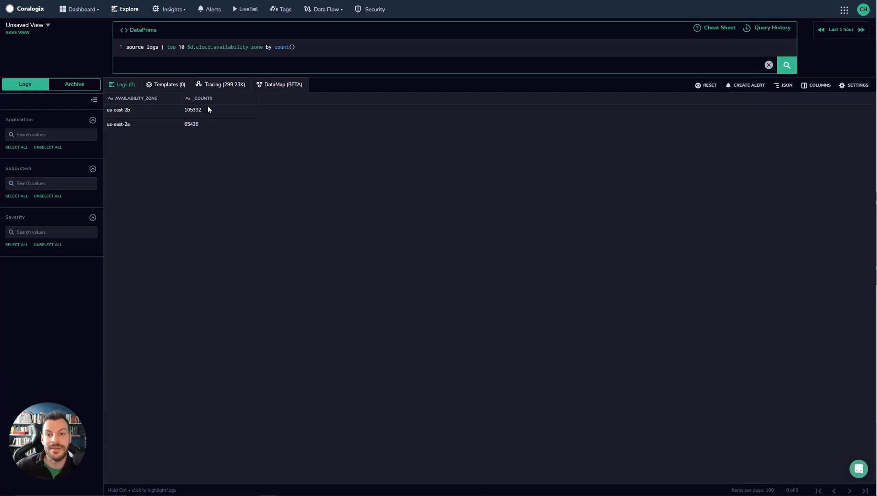
mouse_move(284, 169)
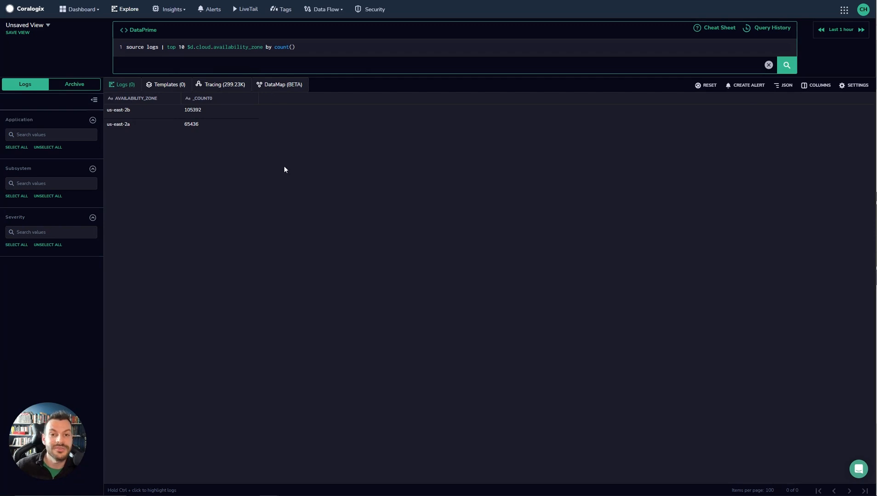
mouse_move(266, 132)
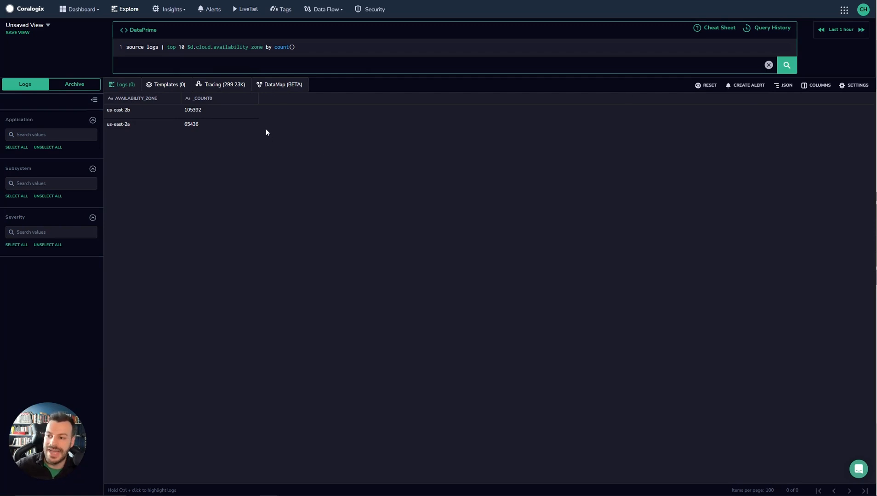
left_click(283, 46)
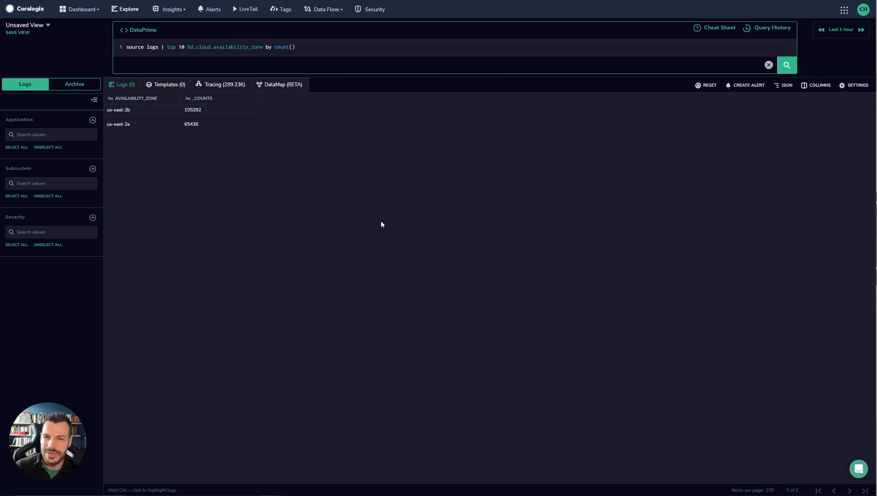
mouse_move(720, 23)
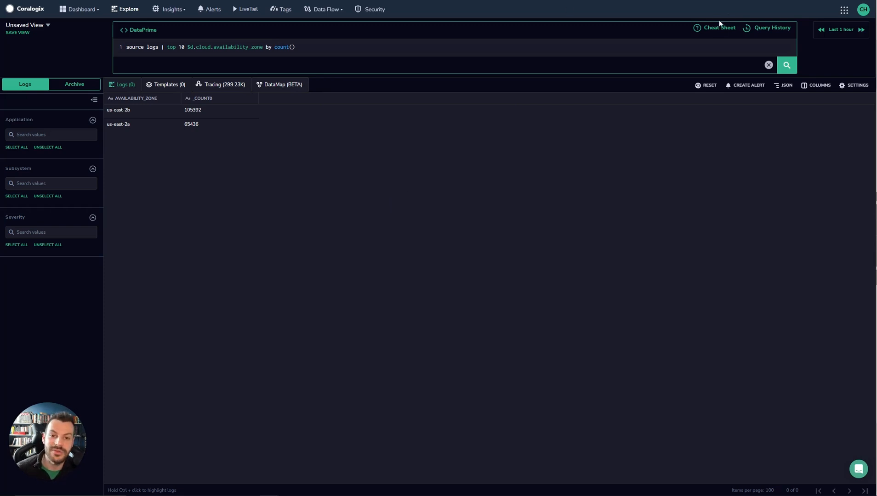
Step: View and close the DataPrime Cheat Sheet before returning to Lucene mode
left_click(718, 28)
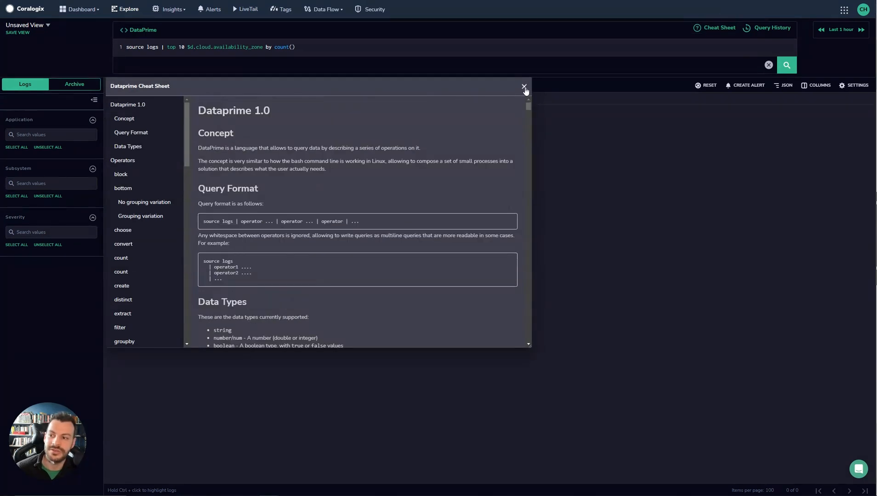
left_click(523, 87)
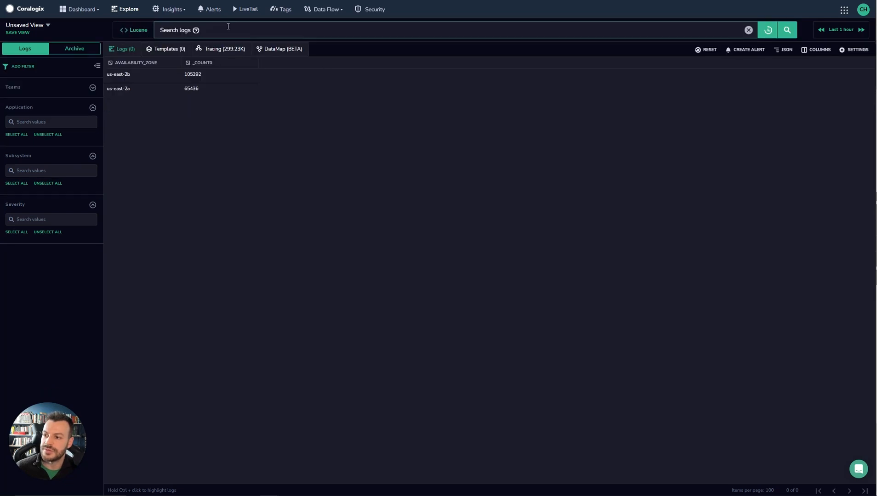
left_click(786, 30)
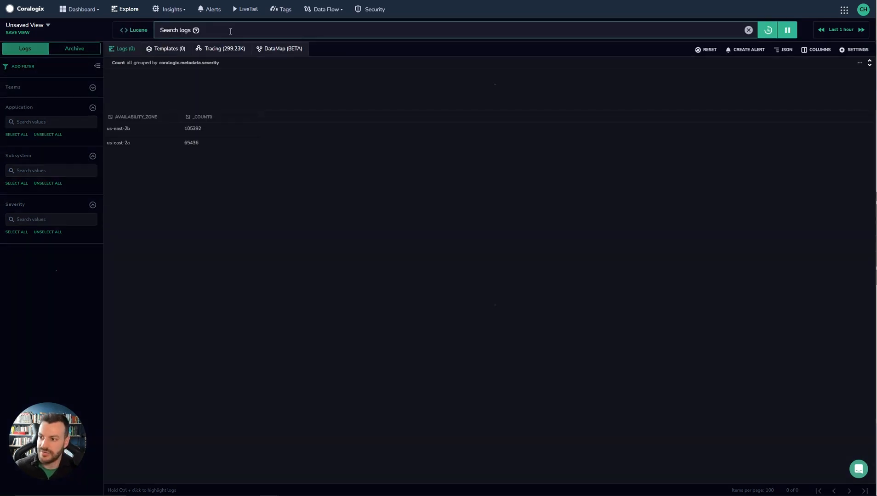
left_click(785, 30)
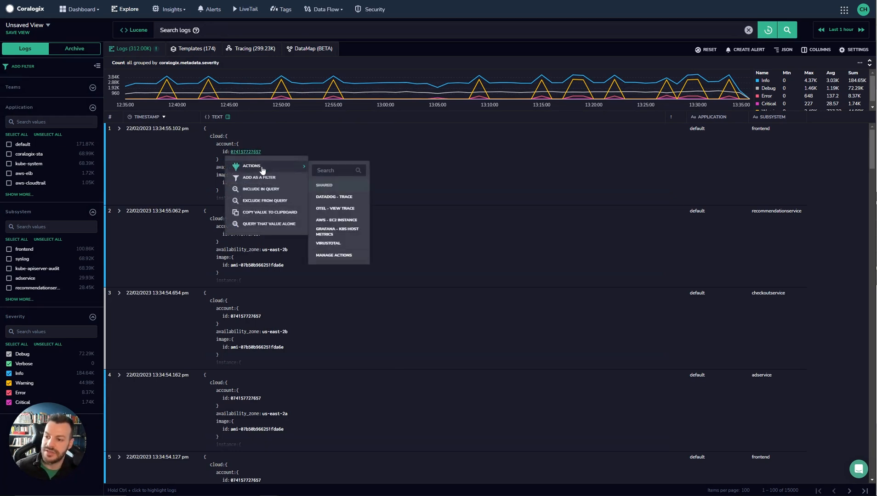
left_click(268, 223)
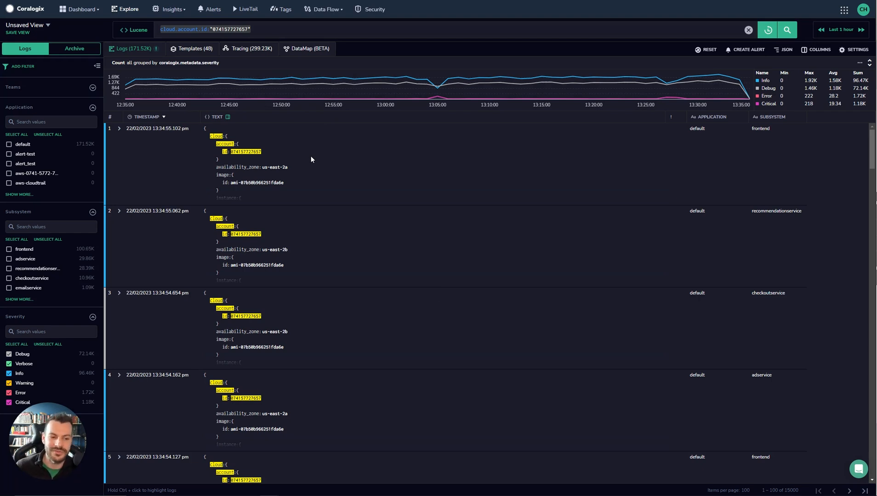
mouse_move(676, 211)
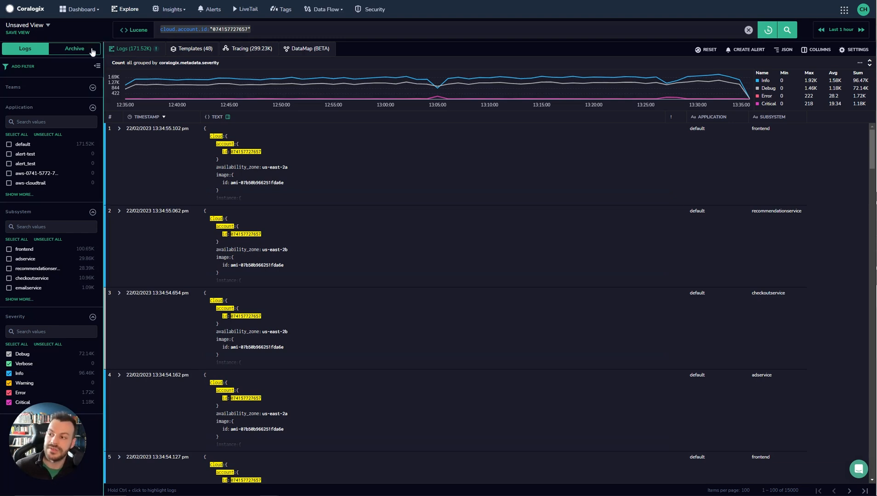
Step: Search the saved views and load the 'Message' view with its four columns
left_click(17, 32)
type("My Account ")
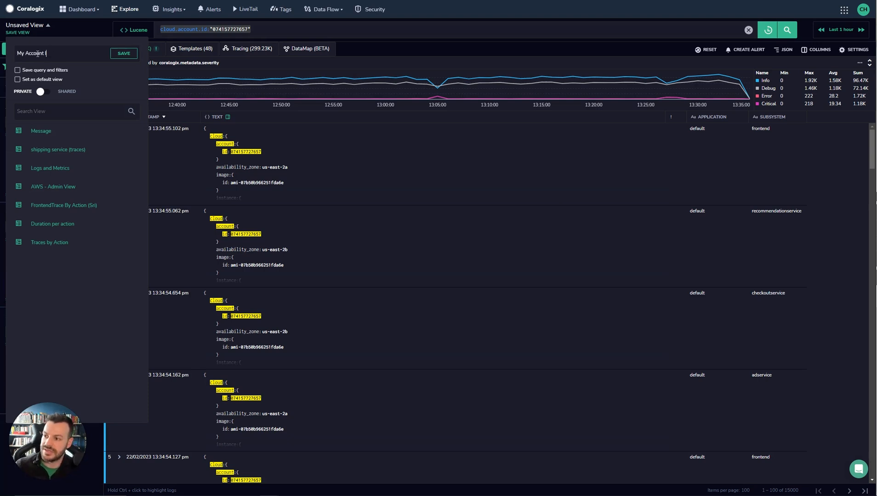
type("ID View")
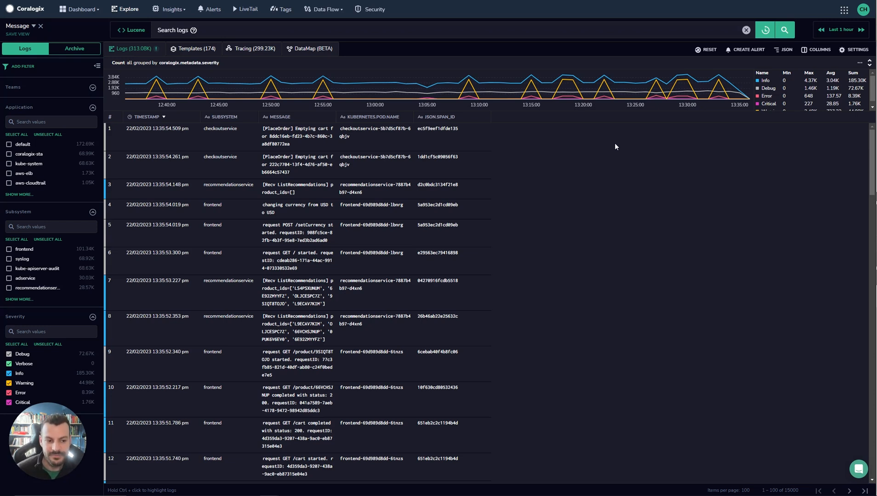
mouse_move(627, 165)
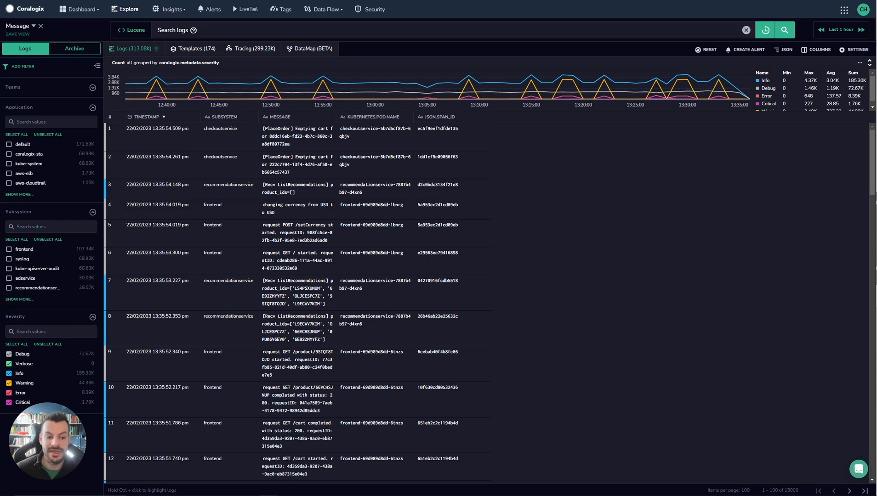
mouse_move(40, 163)
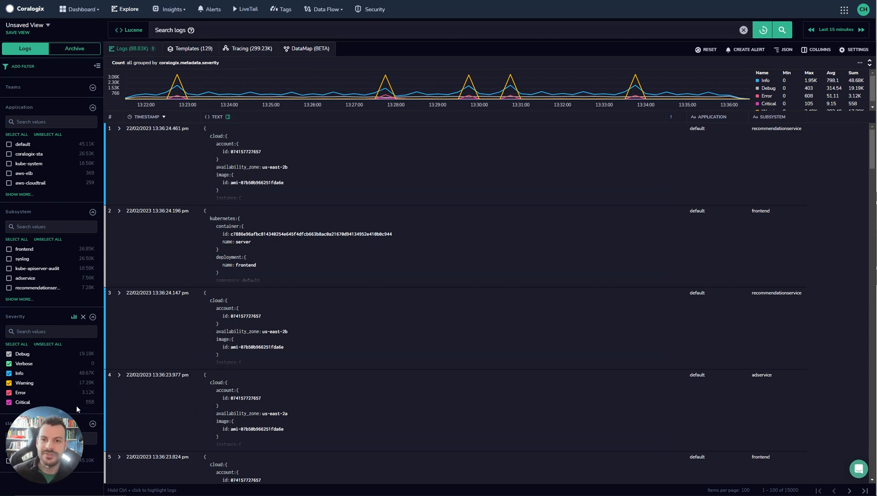
mouse_move(680, 63)
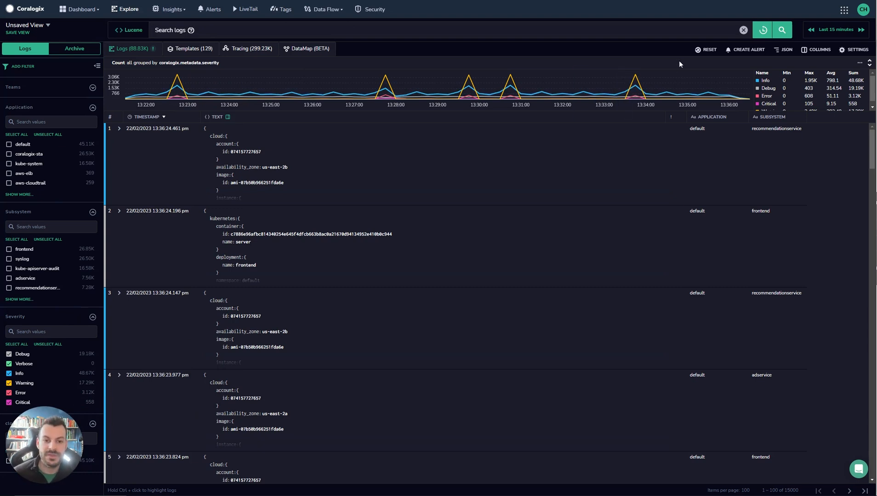
Step: Render logs as Condensed, then 1-Line, then List, and expand the first log's fields
left_click(785, 50)
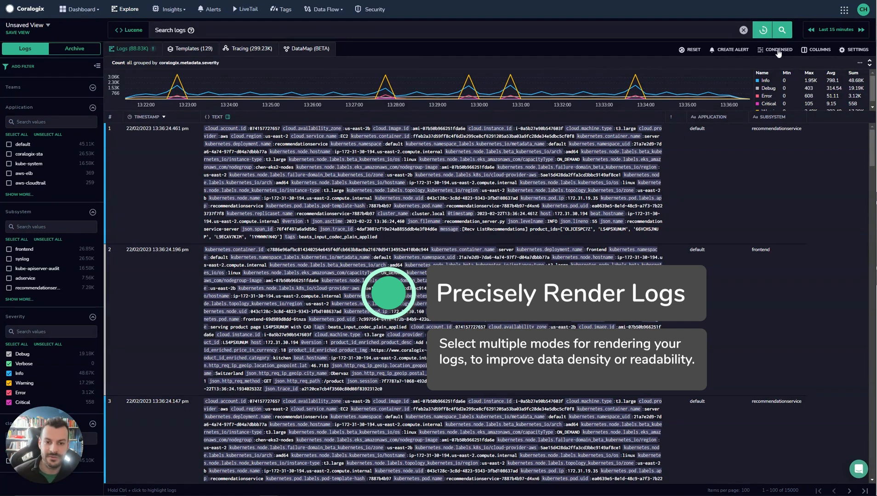
left_click(777, 50)
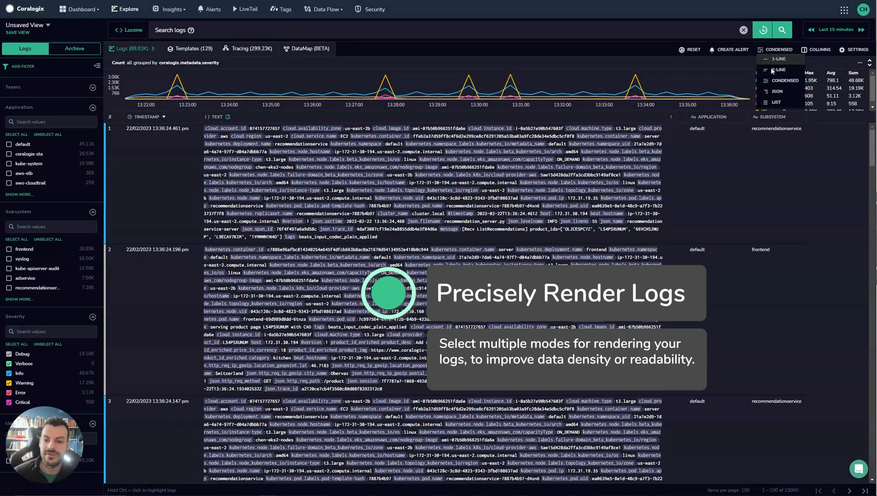
left_click(777, 58)
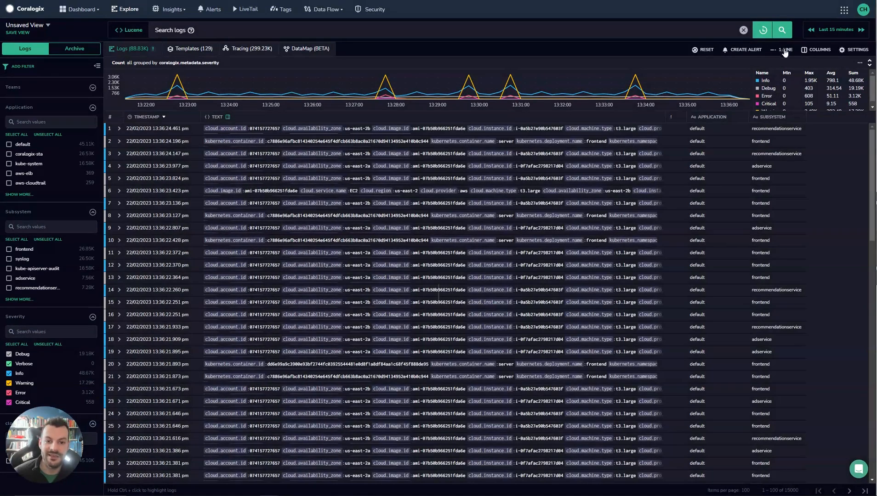
left_click(785, 50)
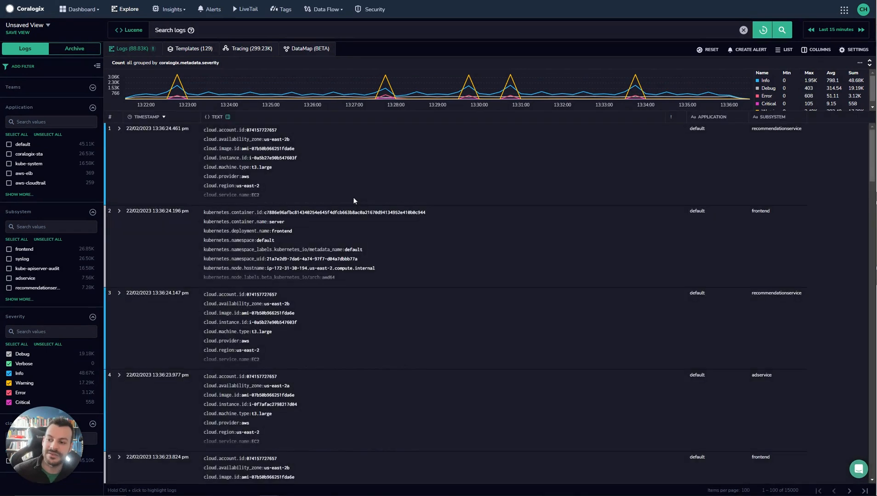
left_click(118, 128)
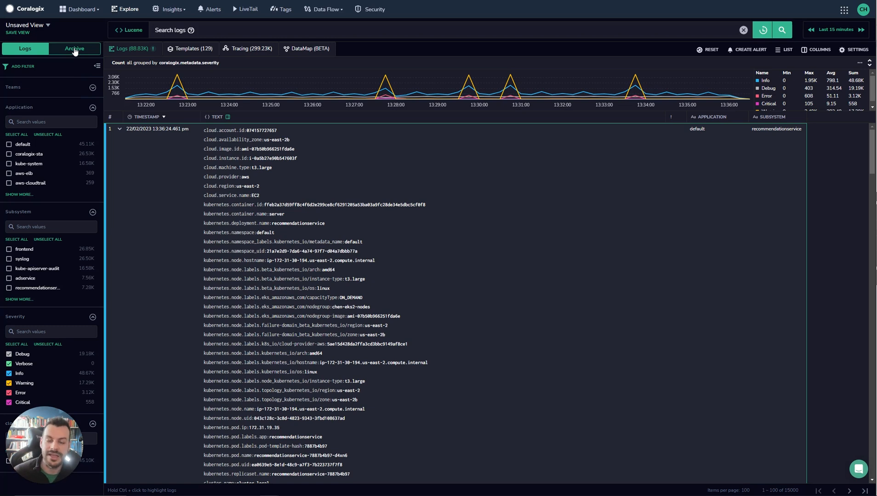
mouse_move(73, 52)
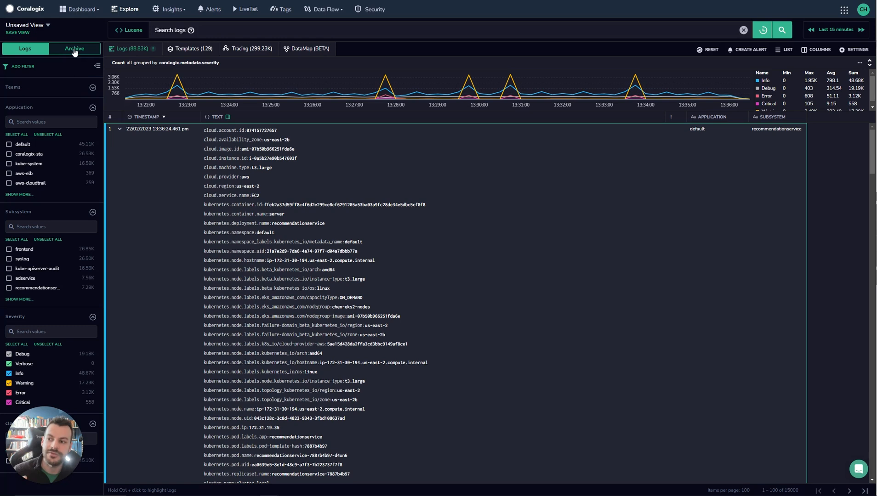
Step: Query the archive, then return to the live Logs explorer with ~82.9K entries
left_click(74, 49)
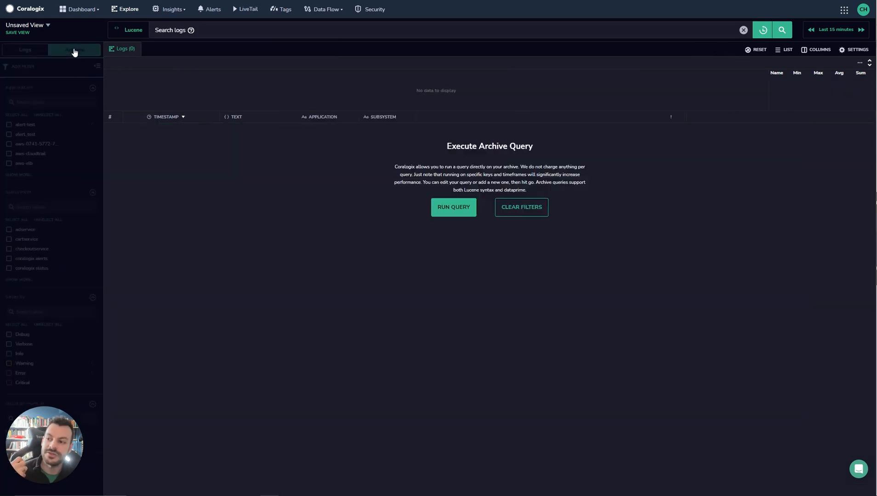
left_click(74, 49)
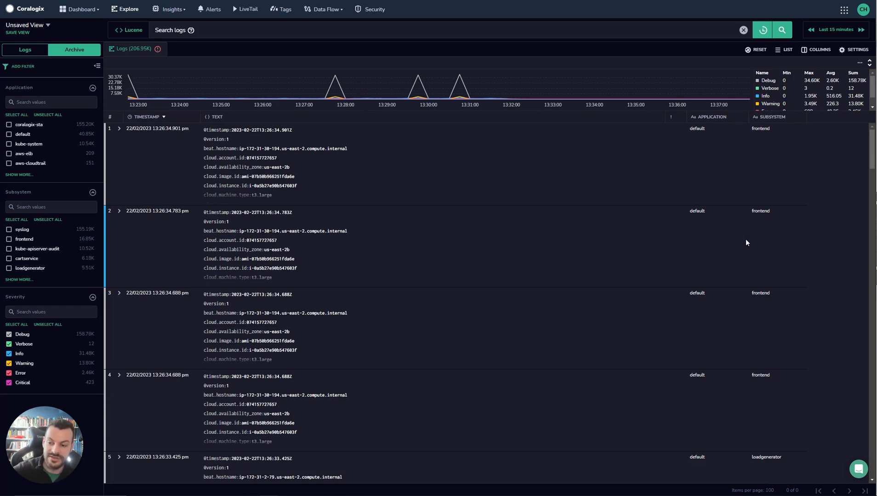
mouse_move(475, 190)
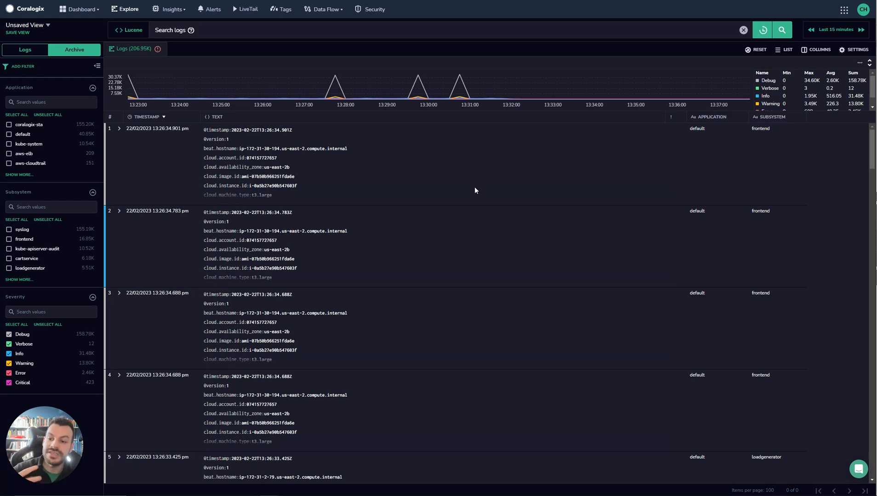
mouse_move(477, 178)
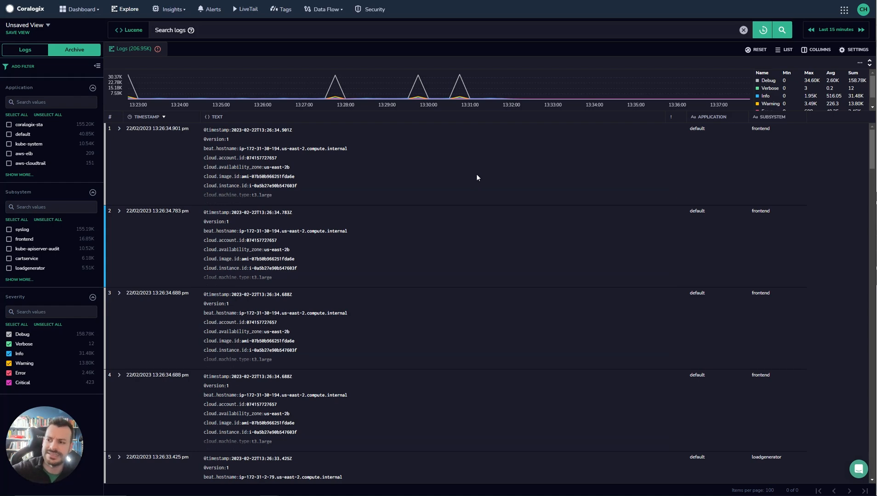
left_click(118, 29)
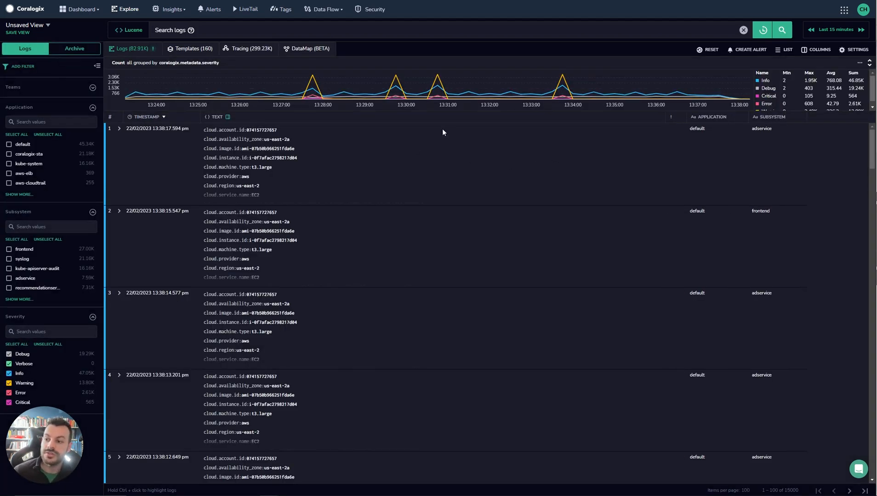
left_click(819, 50)
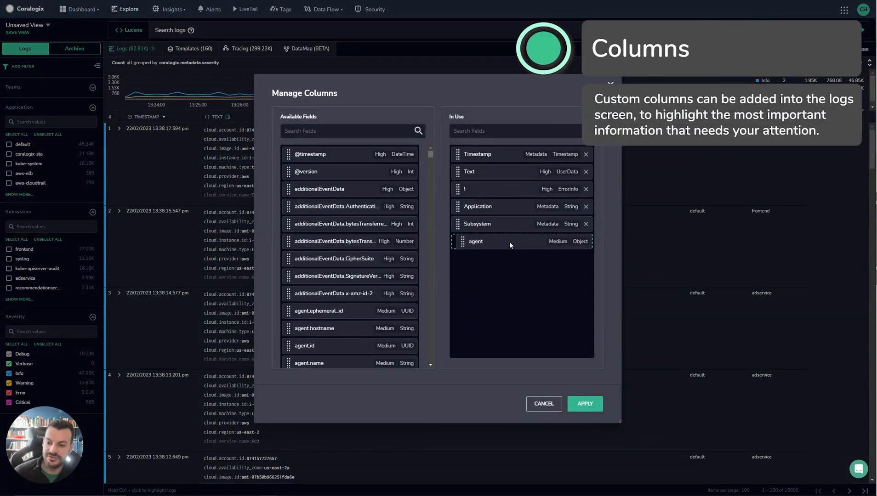
left_click(585, 404)
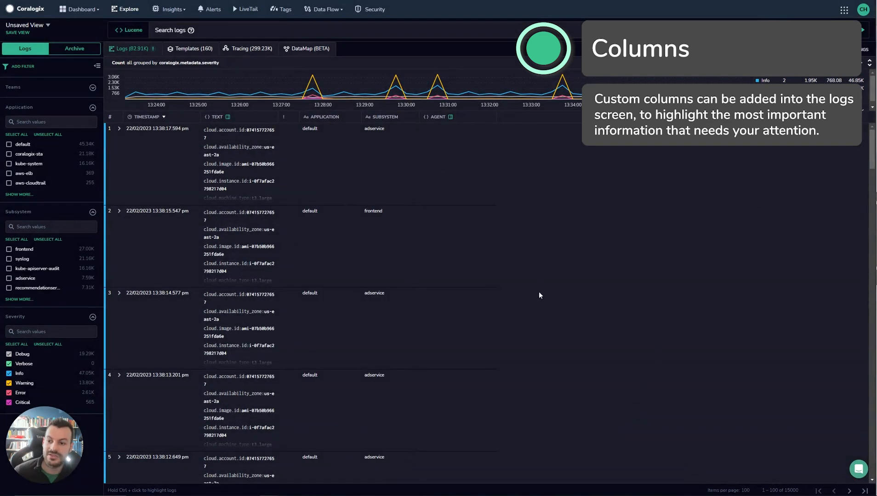
mouse_move(463, 189)
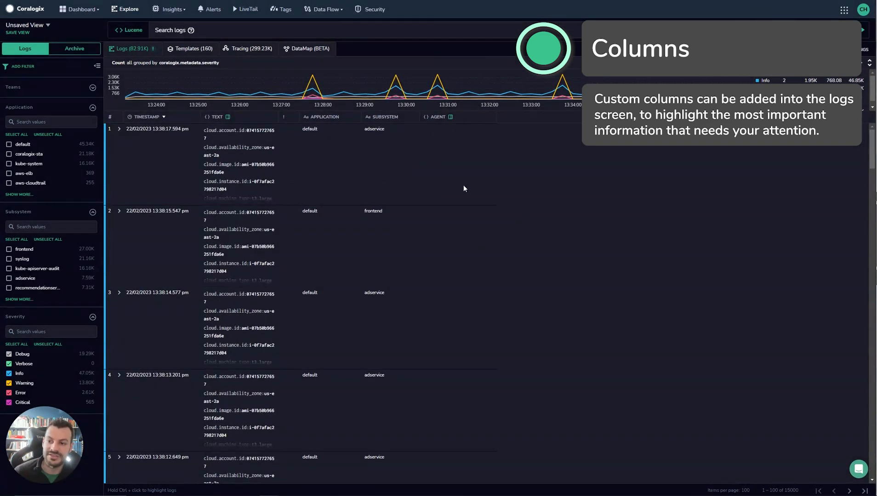
left_click(450, 117)
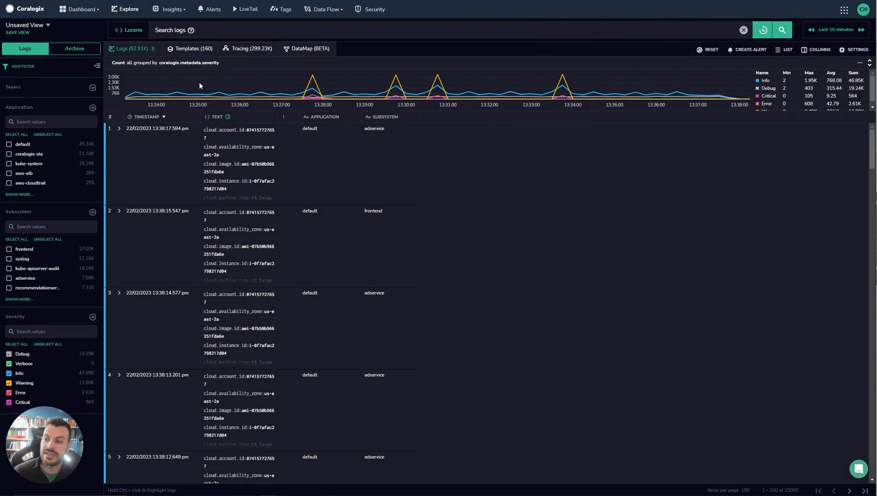
mouse_move(385, 99)
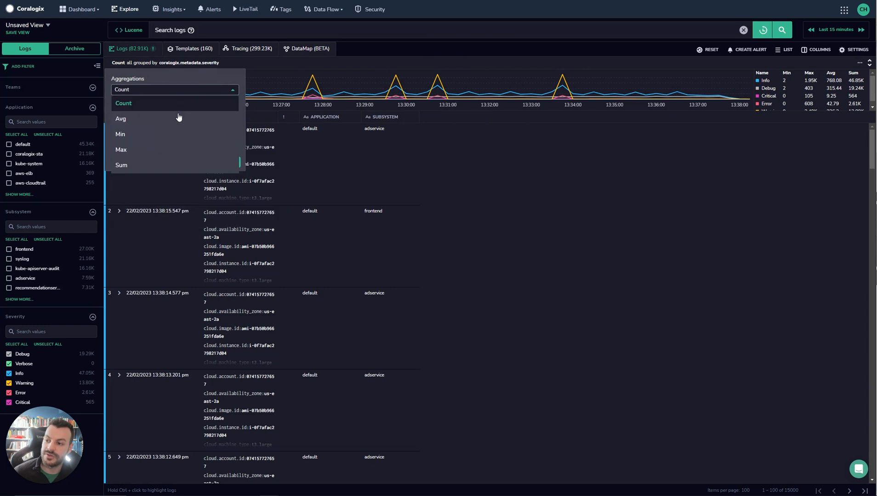
Step: Aggregate the graph by Avg of load_time per city, compared to An Hour Ago
left_click(120, 118)
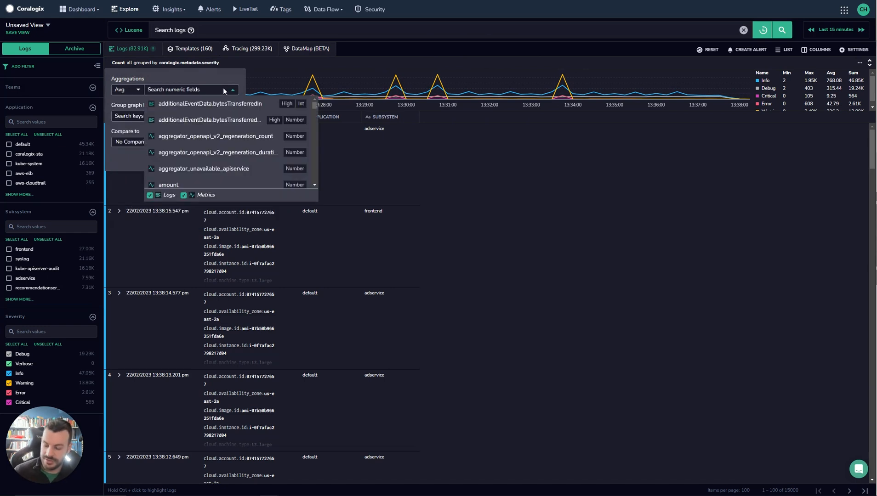
type("load_time")
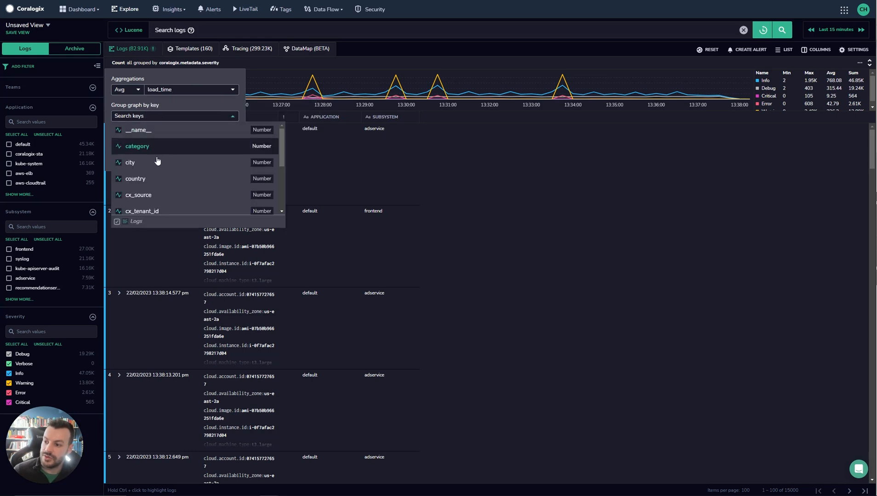
mouse_move(172, 181)
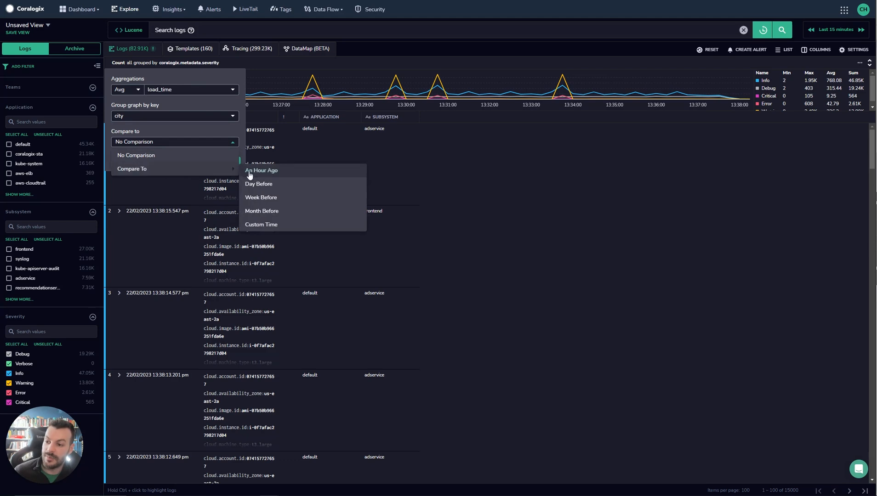
left_click(261, 170)
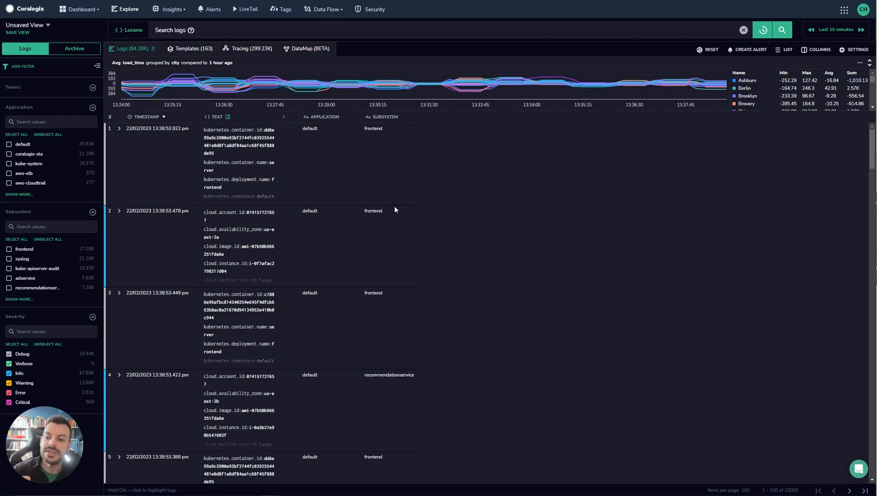
mouse_move(488, 84)
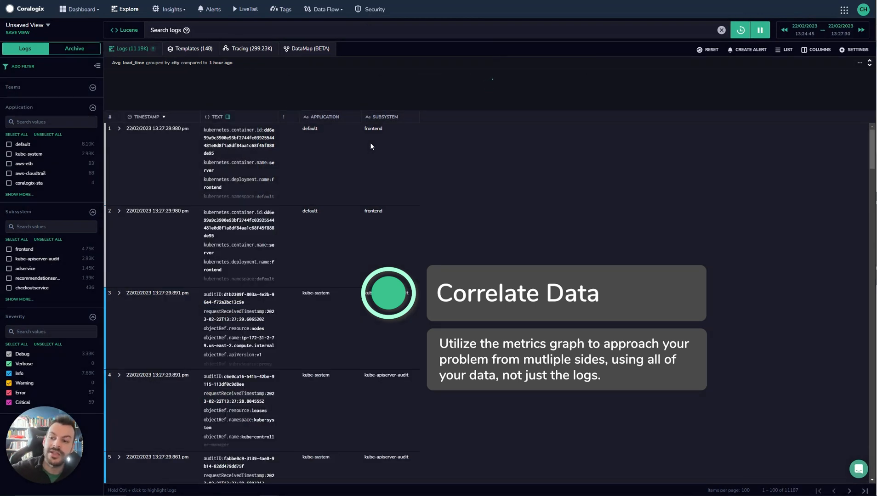
Step: Keep only Error severity and group the errors into 7 templates
left_click(759, 29)
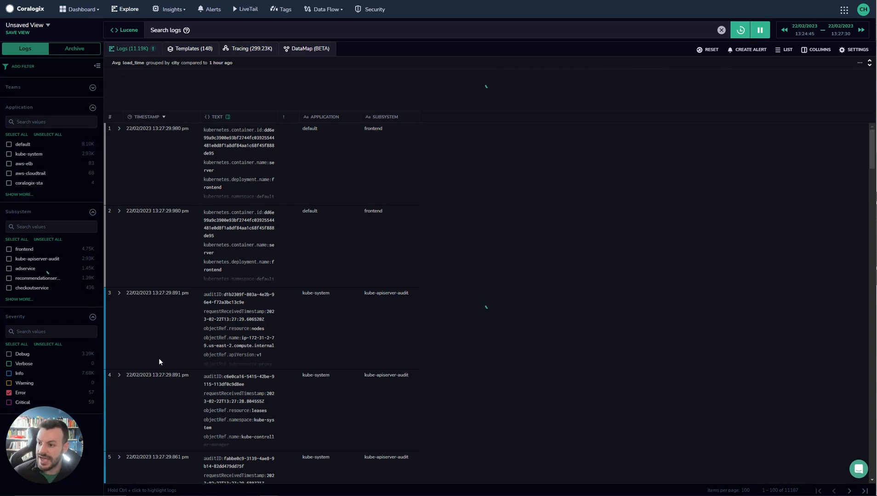
left_click(759, 29)
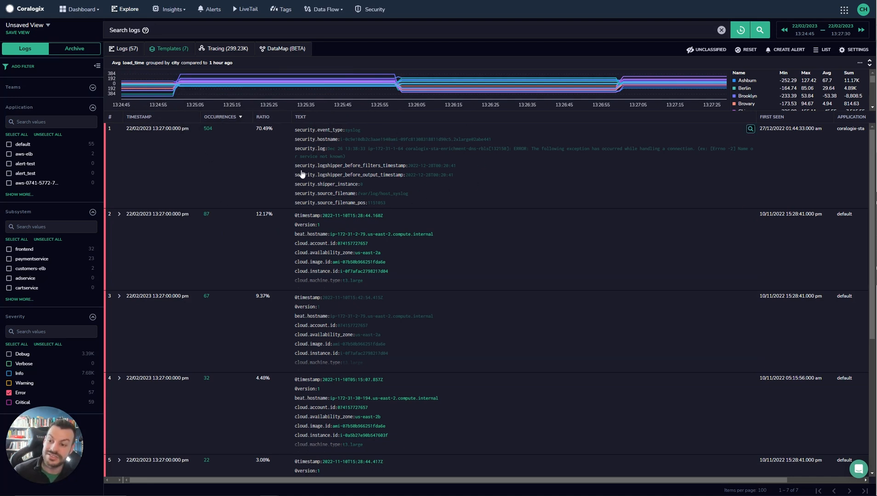
mouse_move(242, 221)
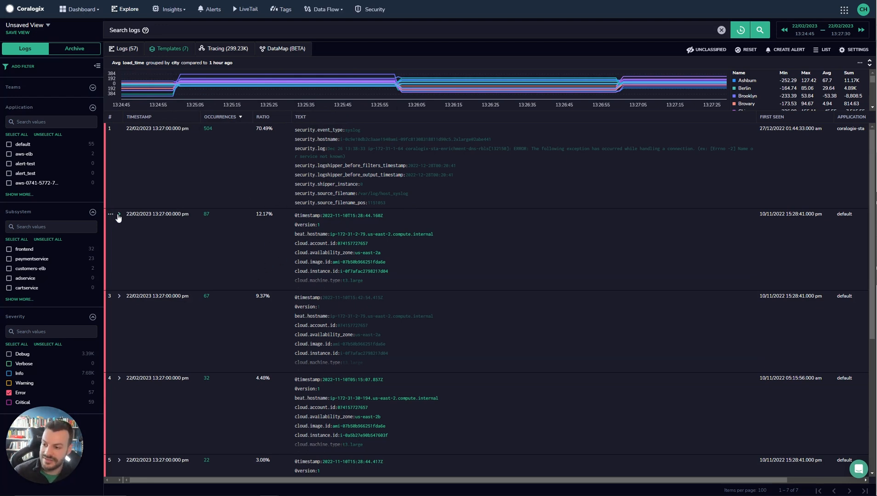
Step: Expand template 2, chart template 1's occurrences (spike to 504), then close the chart
left_click(118, 215)
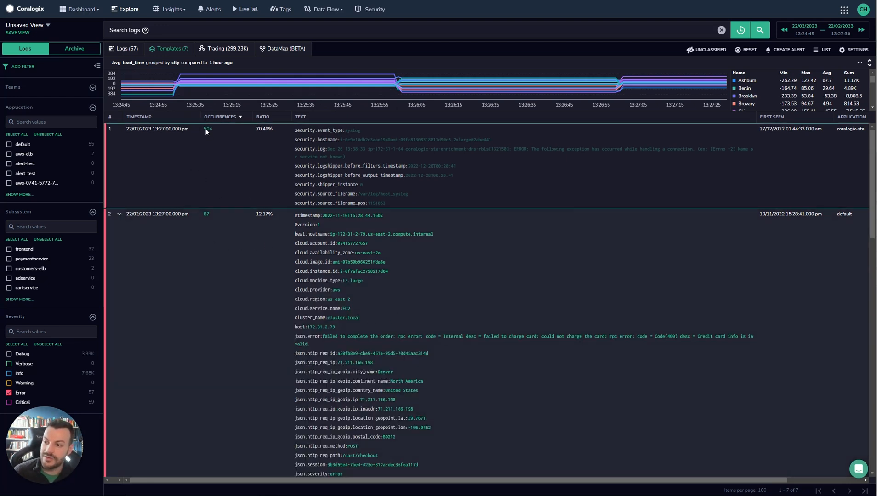
left_click(207, 129)
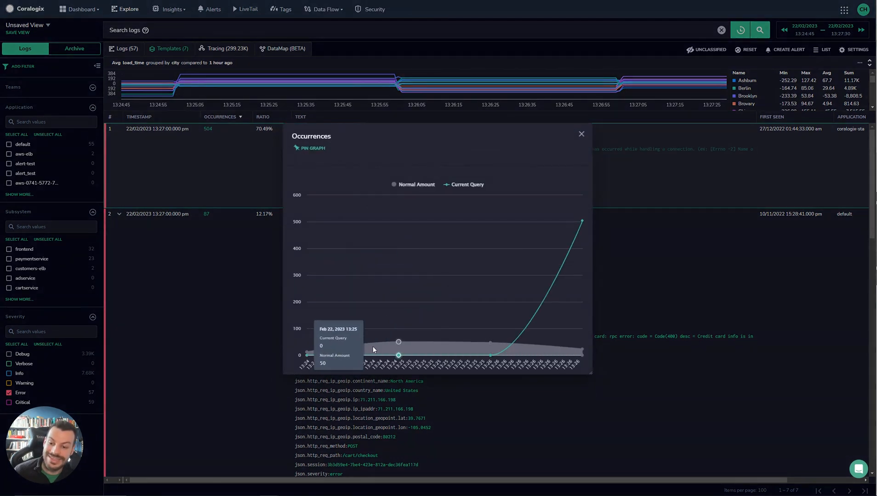
mouse_move(491, 343)
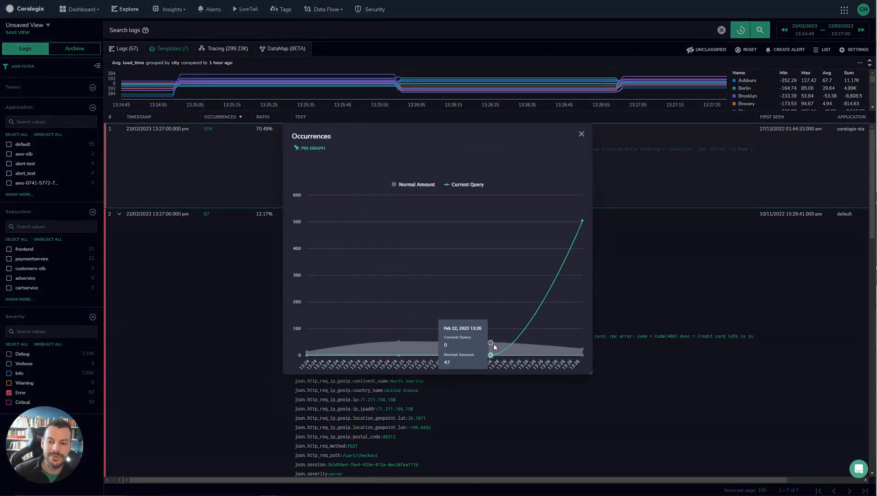
mouse_move(484, 352)
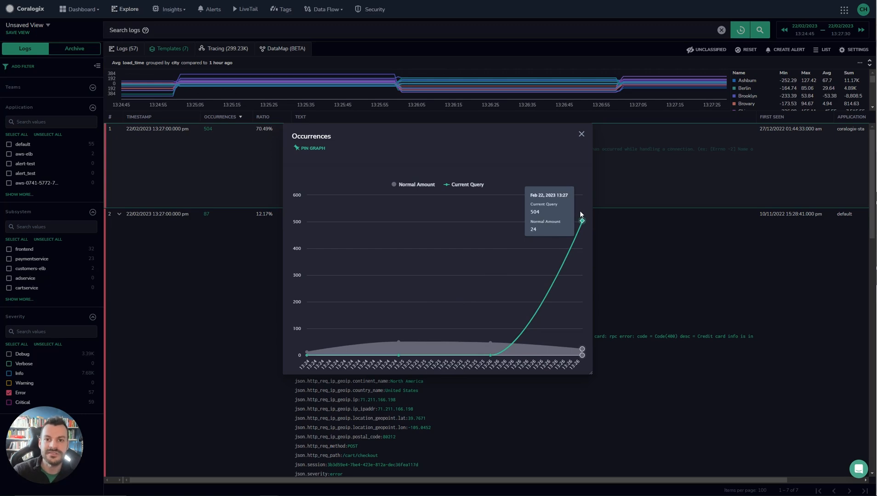
left_click(581, 134)
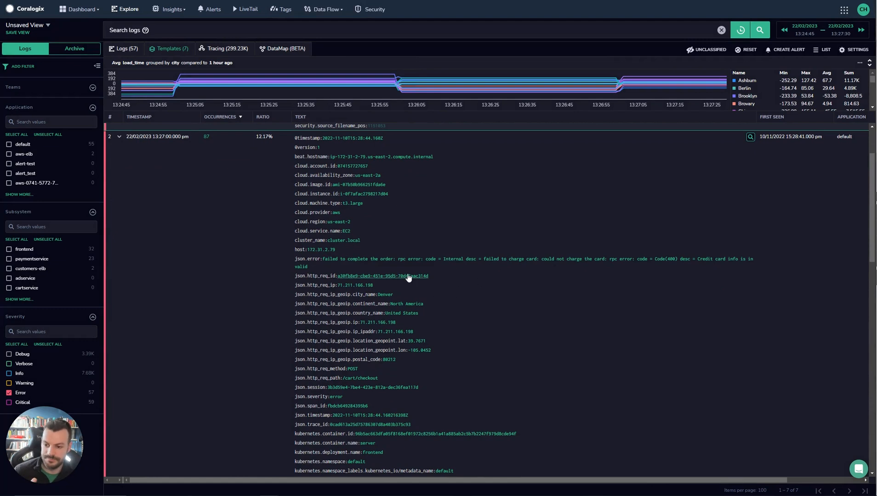
scroll("down", 3)
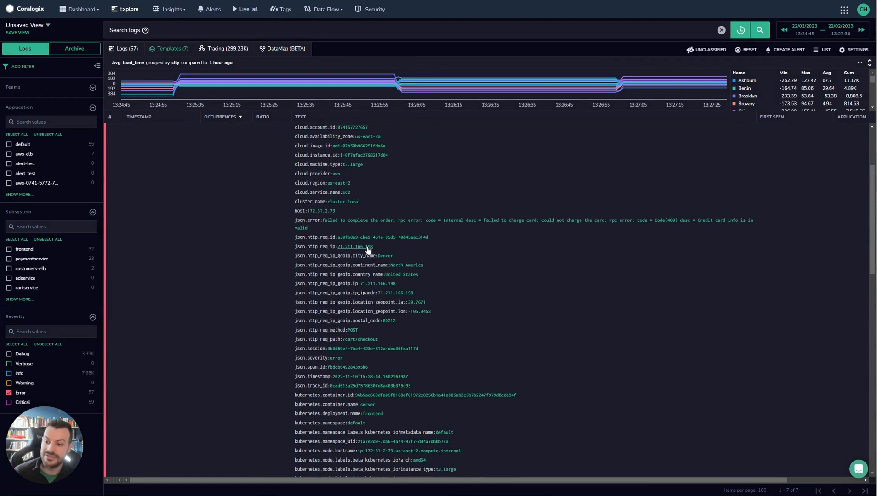
left_click(352, 247)
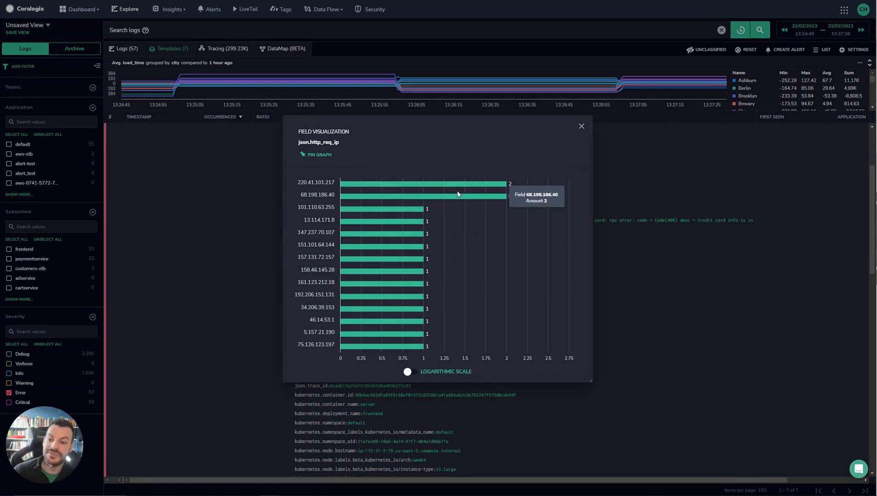
mouse_move(320, 214)
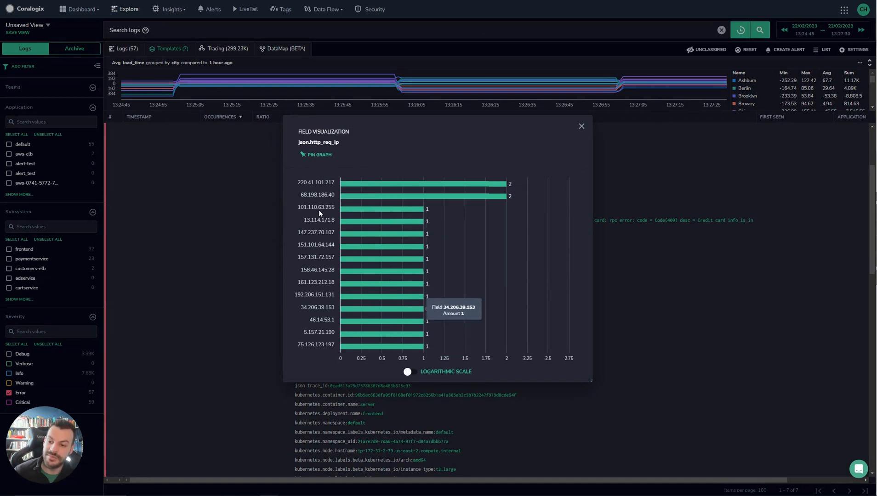
mouse_move(408, 365)
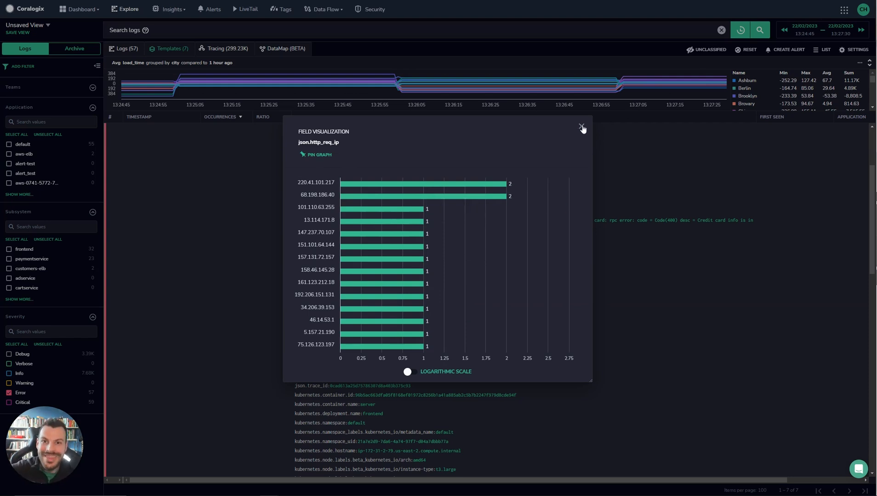
left_click(581, 127)
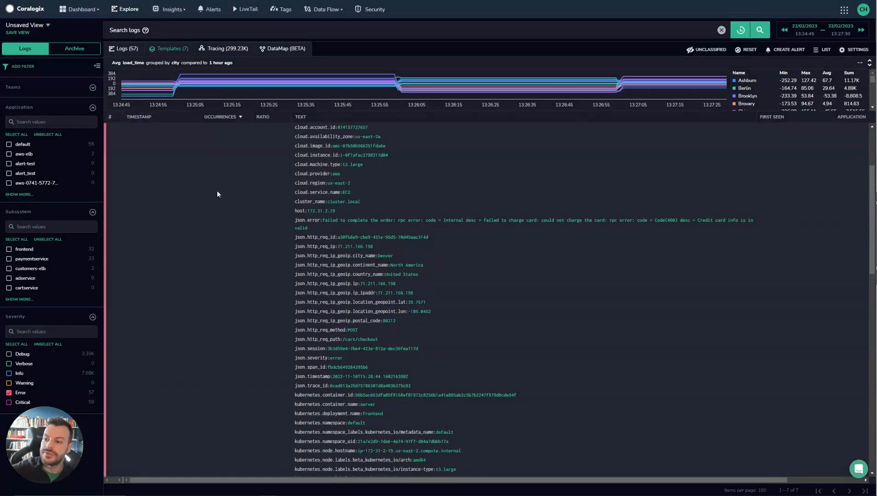